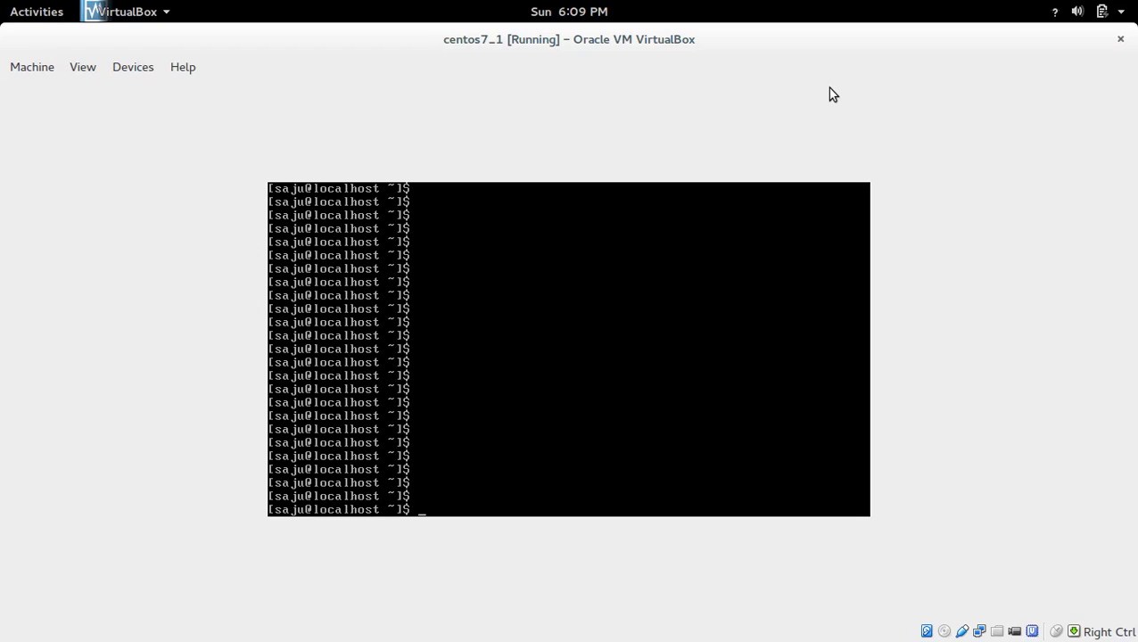
{"action": "type", "text": "ping"}
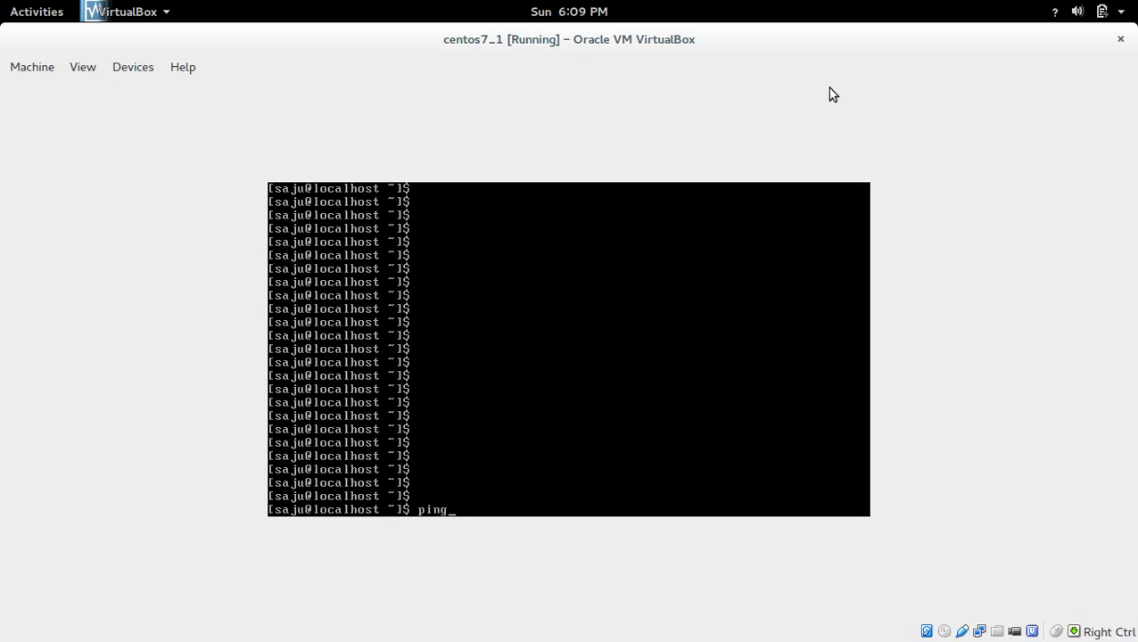
{"action": "type", "text": "ww."}
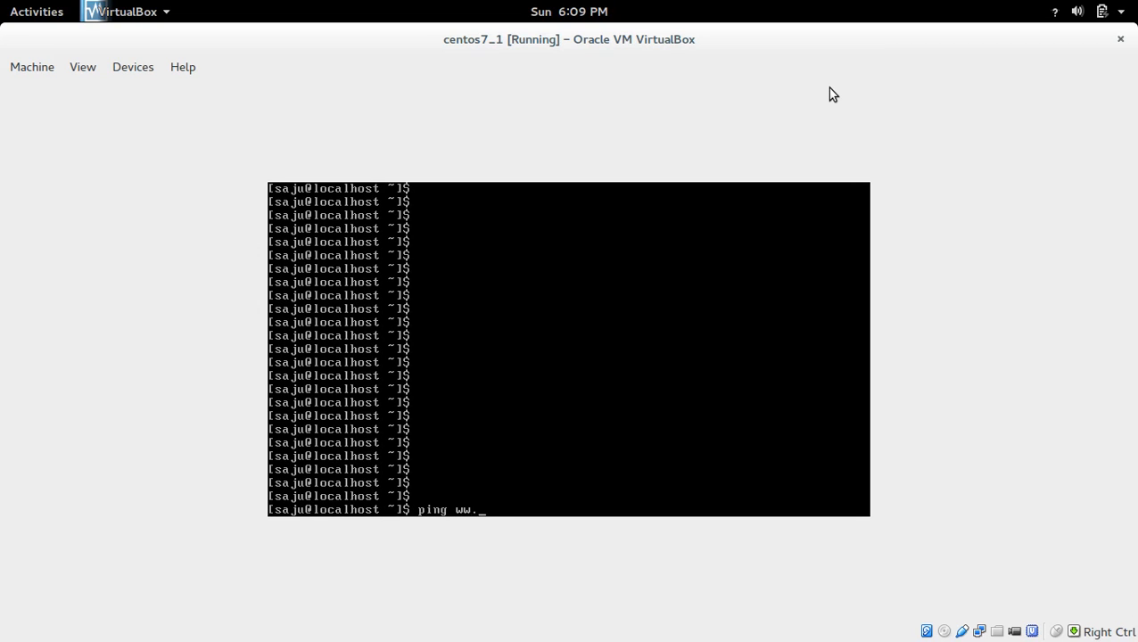
{"action": "type", "text": "google."}
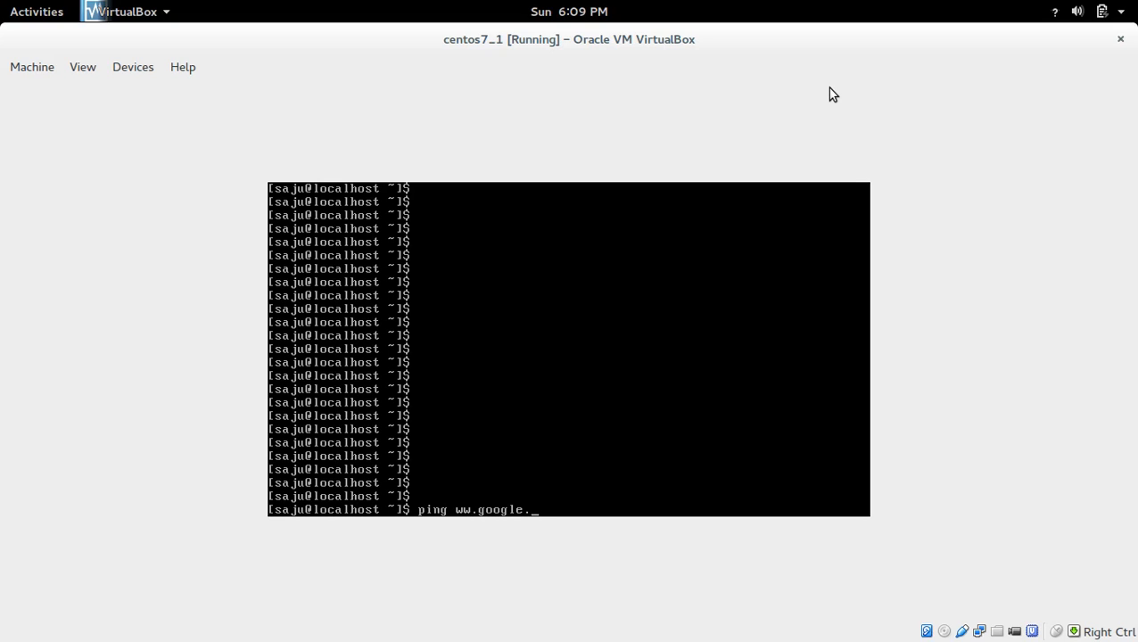
{"action": "type", "text": "com"}
{"action": "type", "text": "ping"}
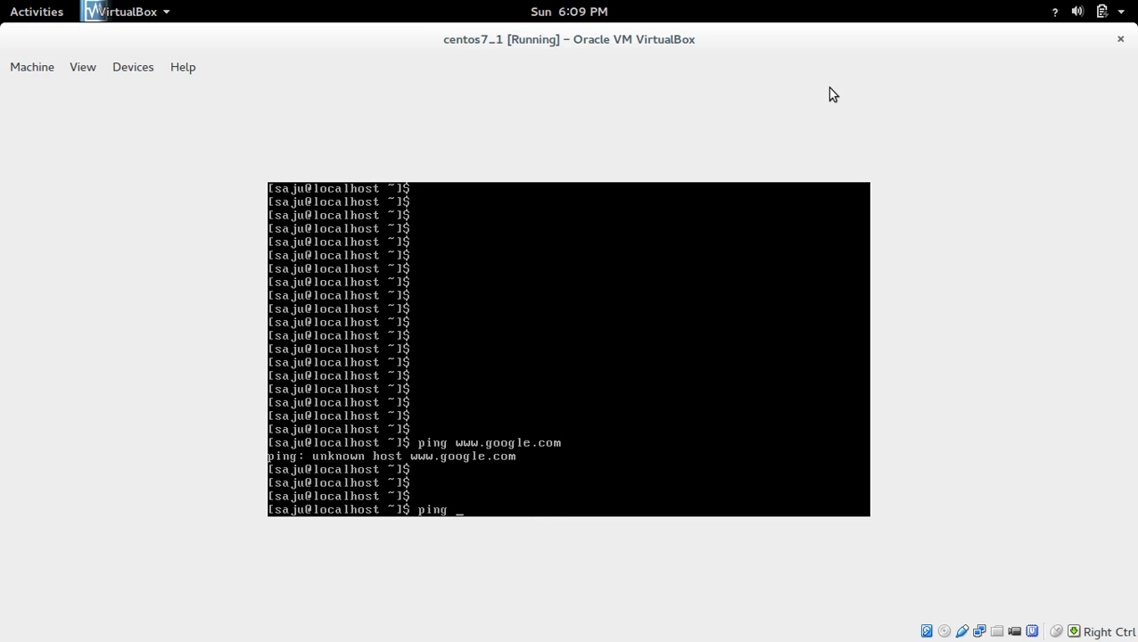
{"action": "type", "text": "8.8.8.8"}
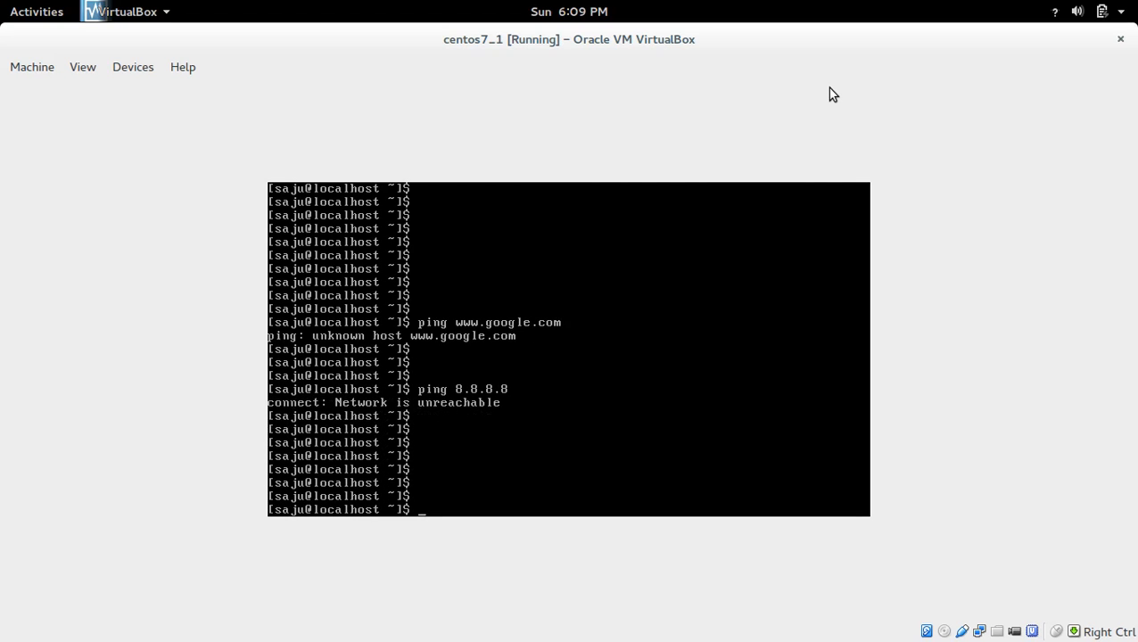
{"action": "type", "text": "ip"}
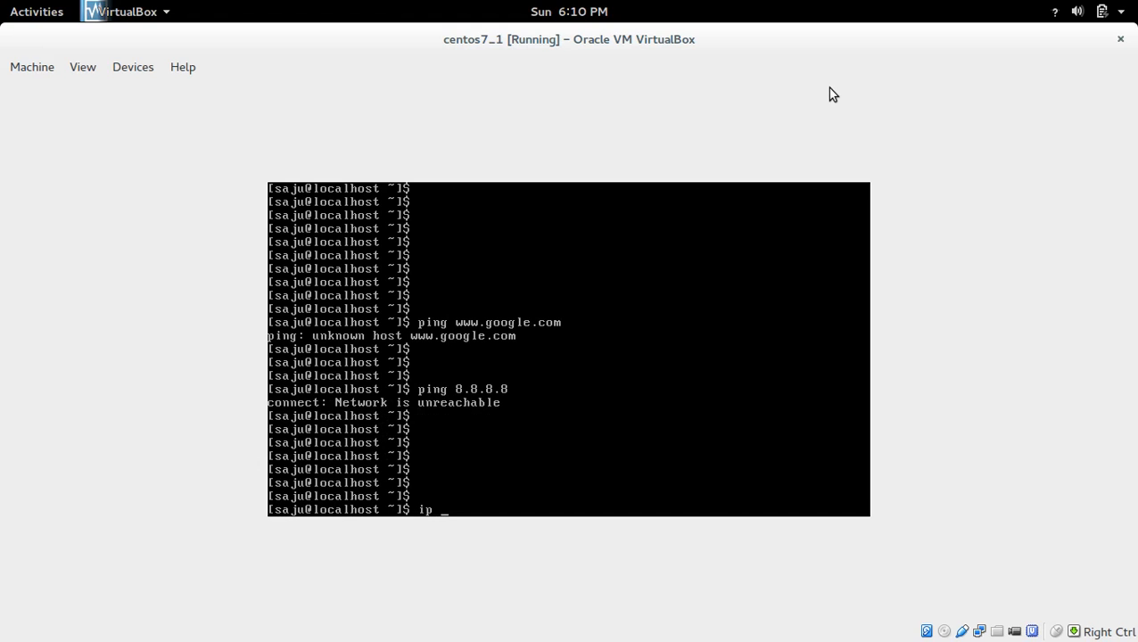
- Run ip addr show, listing lo, enp0s3 and enp0s8 with no IPv4 addresses, then start su
{"action": "type", "text": "a"}
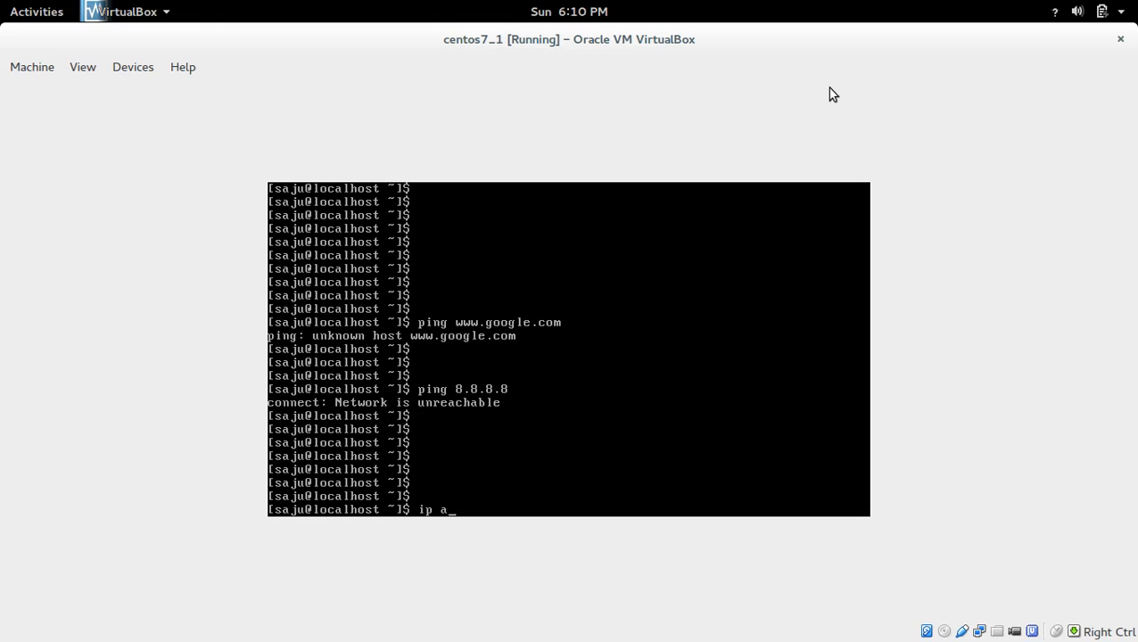
{"action": "type", "text": "ddr show"}
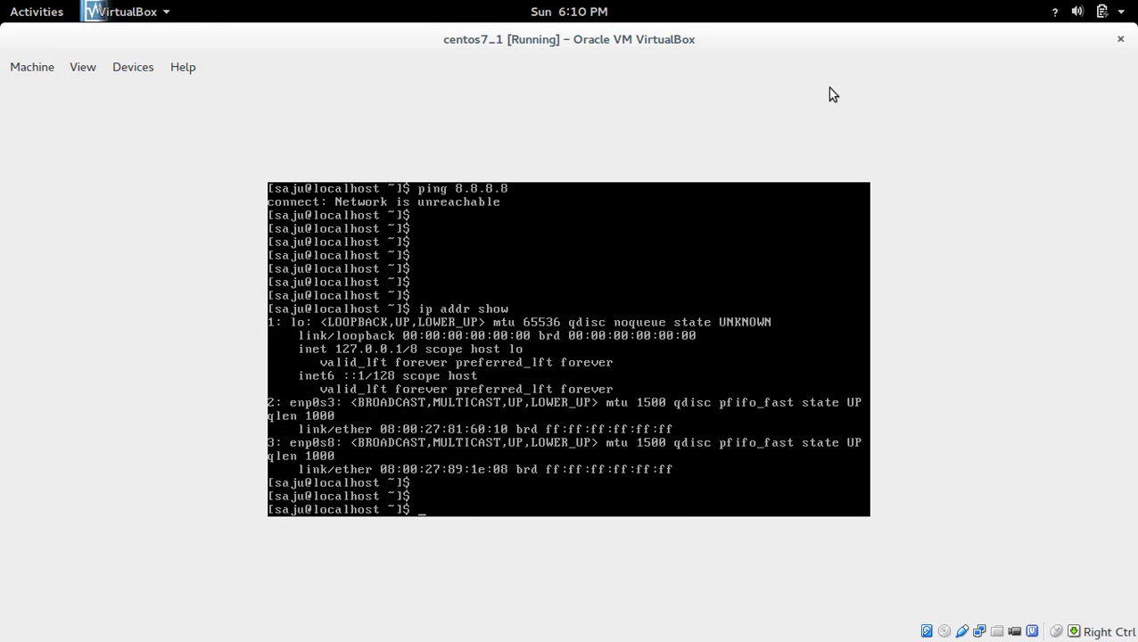
{"action": "mouse_move", "coordinate": [312, 412]}
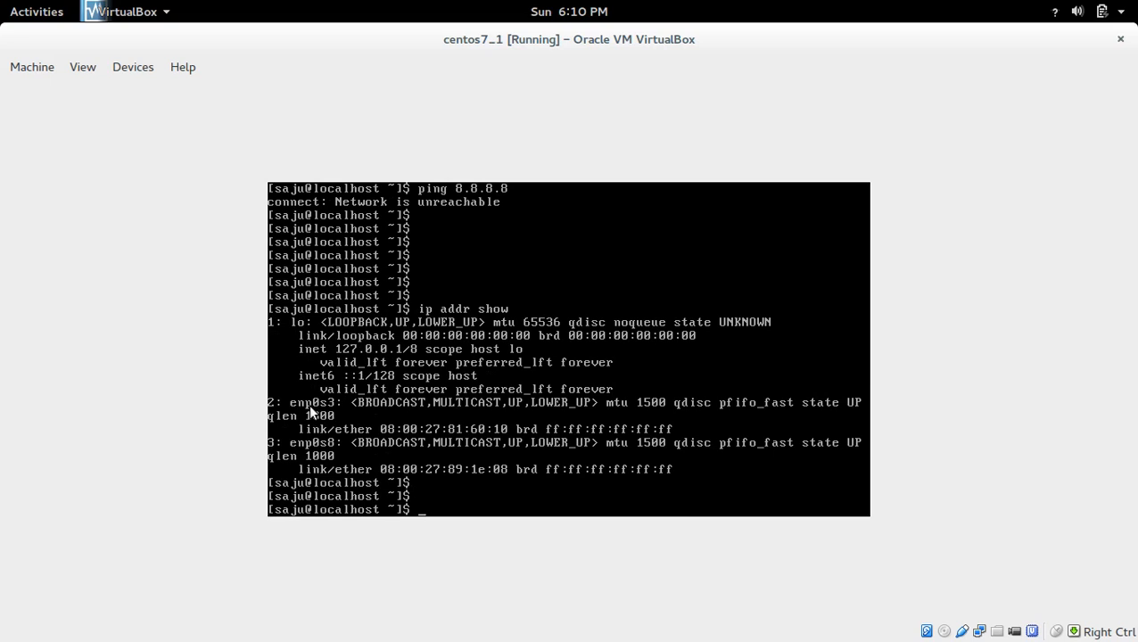
{"action": "mouse_move", "coordinate": [311, 414]}
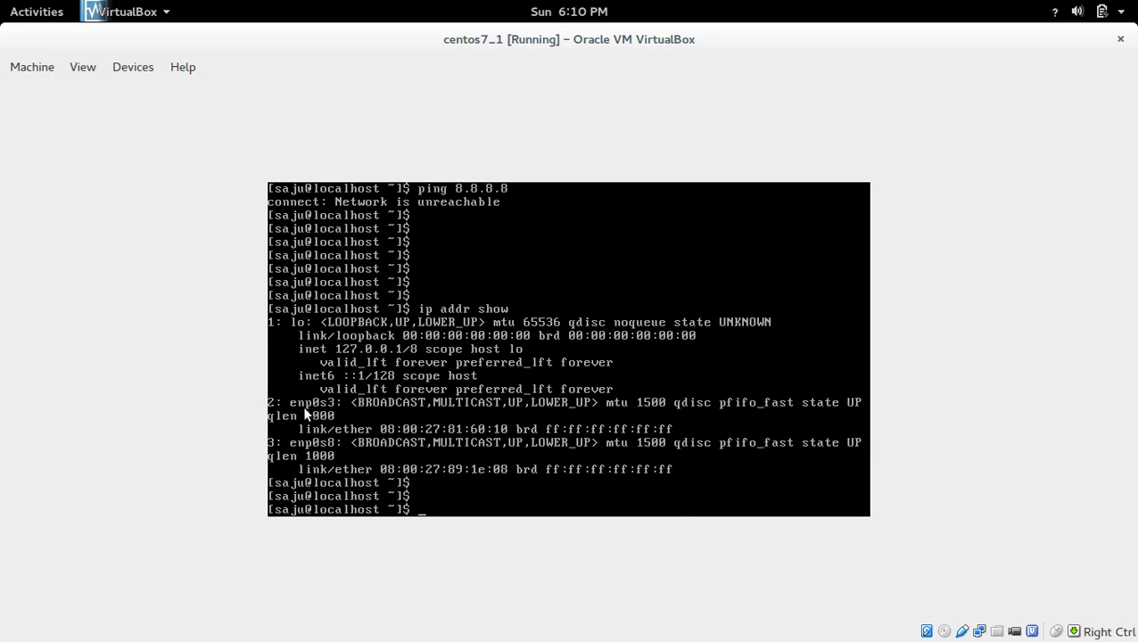
{"action": "mouse_move", "coordinate": [317, 446]}
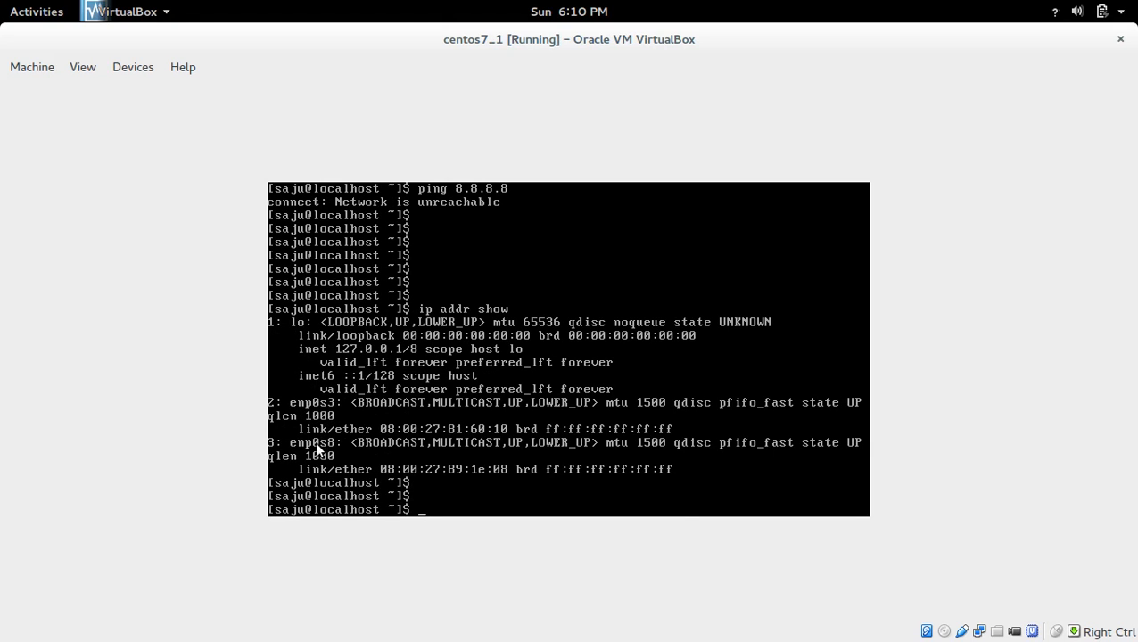
{"action": "mouse_move", "coordinate": [359, 411]}
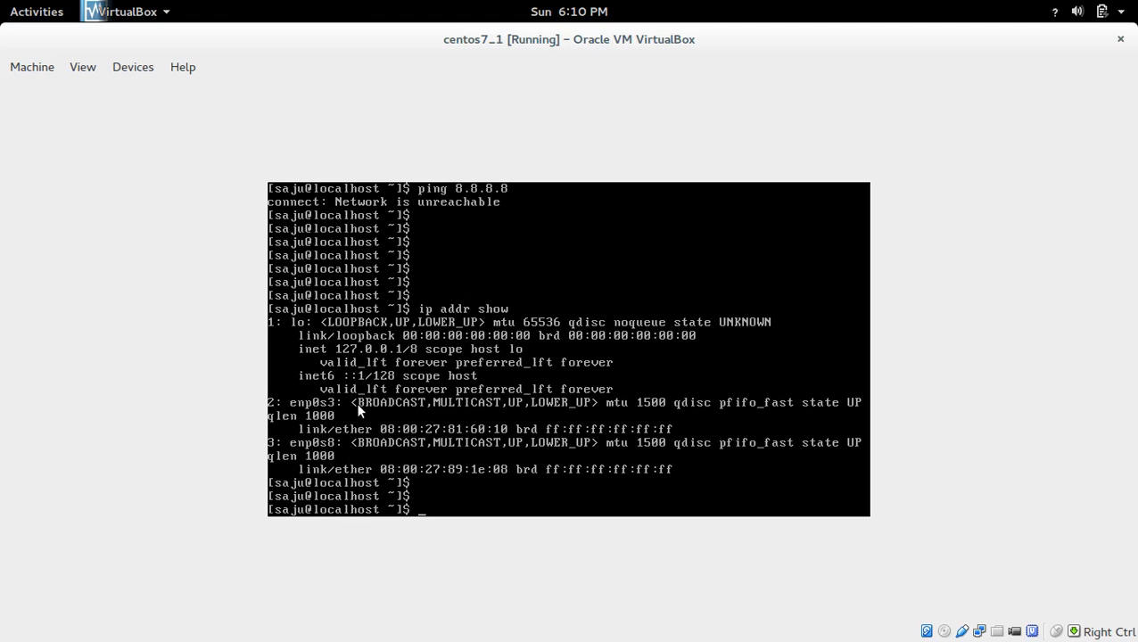
{"action": "mouse_move", "coordinate": [437, 467]}
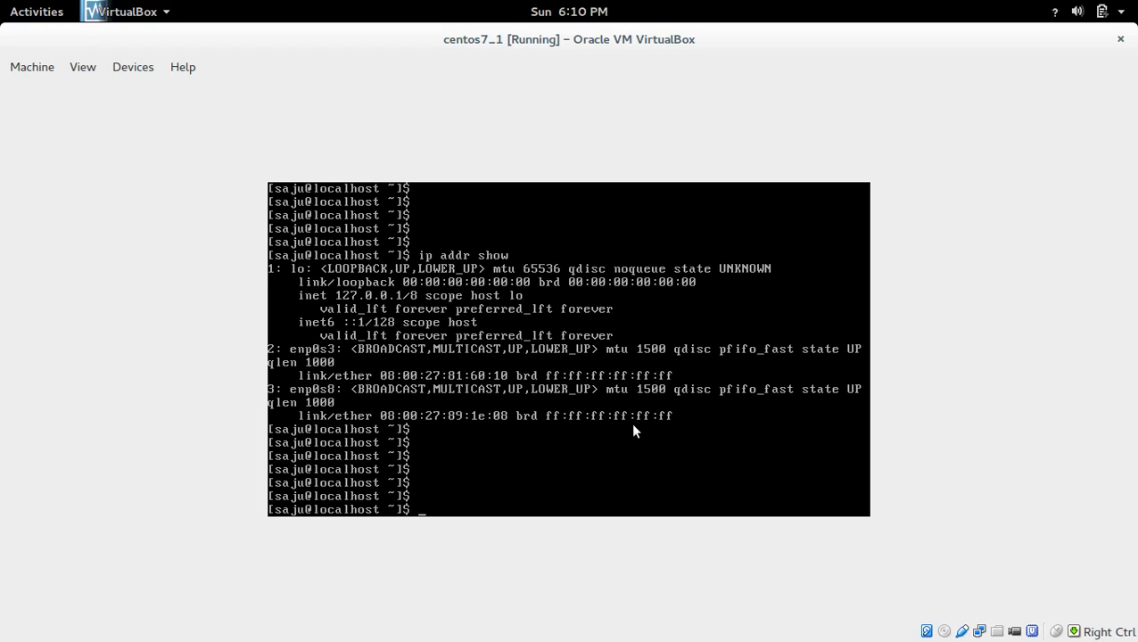
{"action": "type", "text": "su"}
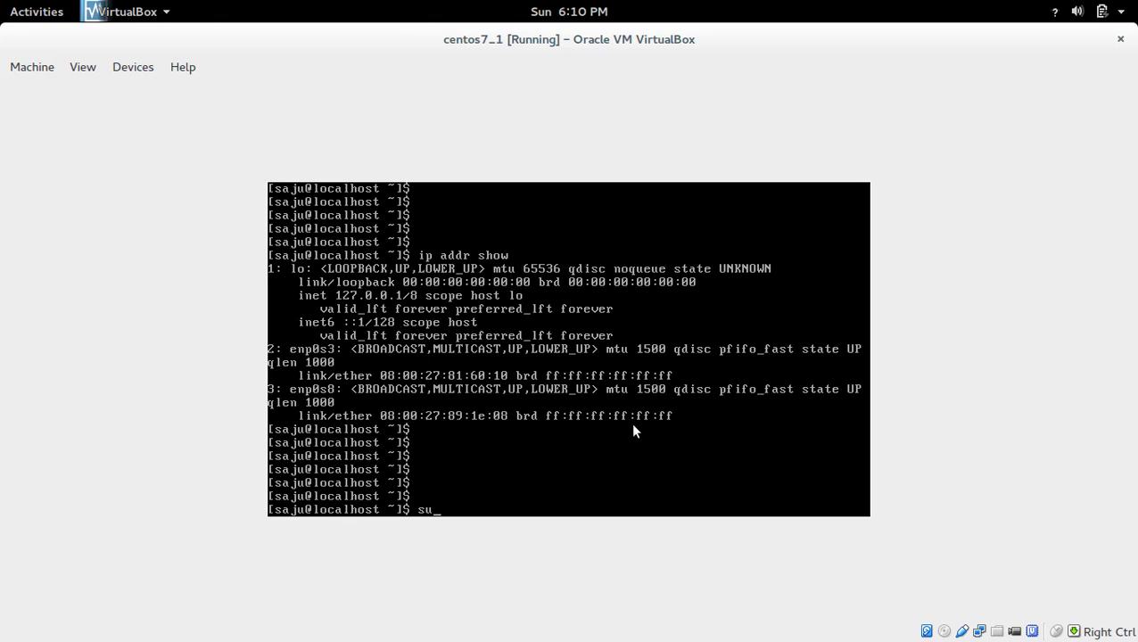
- Become root with su and bring up enp0s3 with ifup, connection successfully activated
{"action": "key", "text": "Return"}
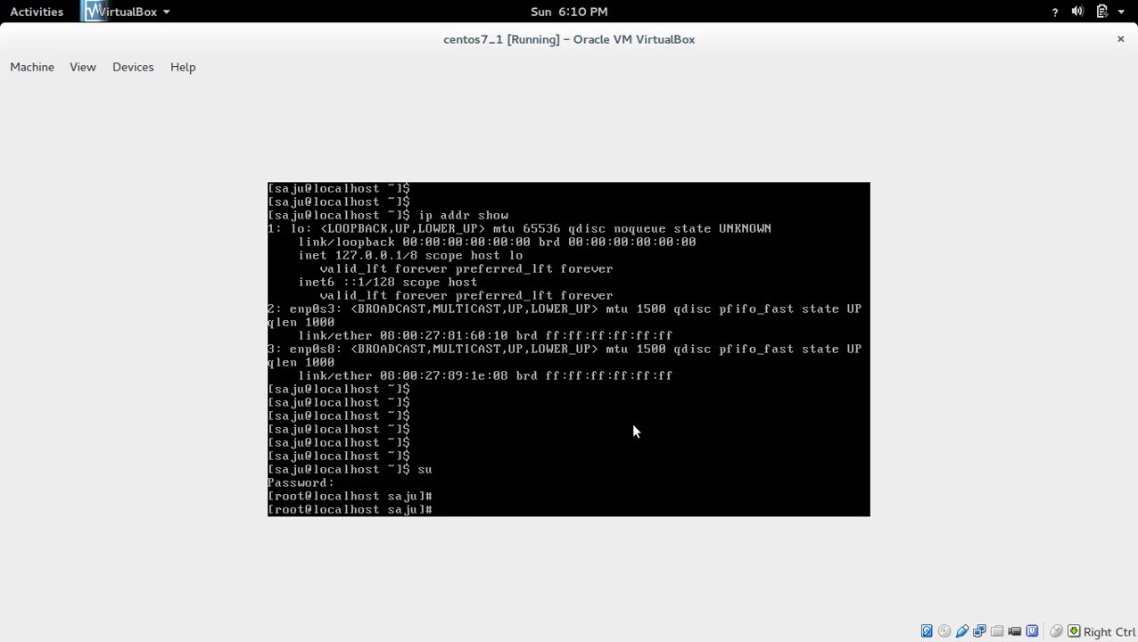
{"action": "type", "text": "i"}
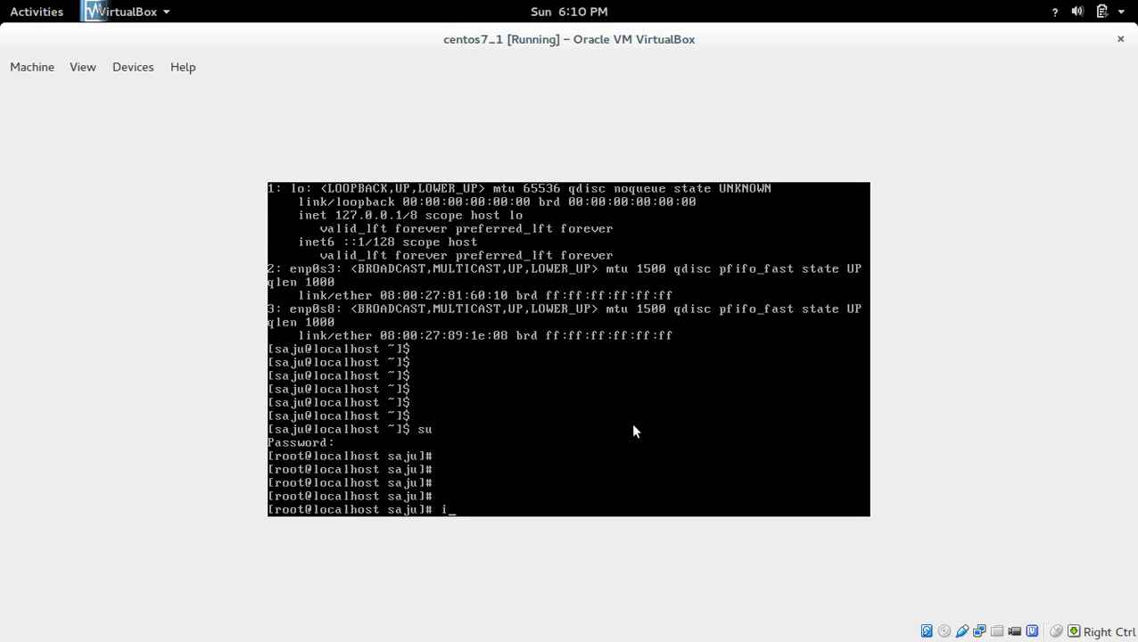
{"action": "type", "text": "fu"}
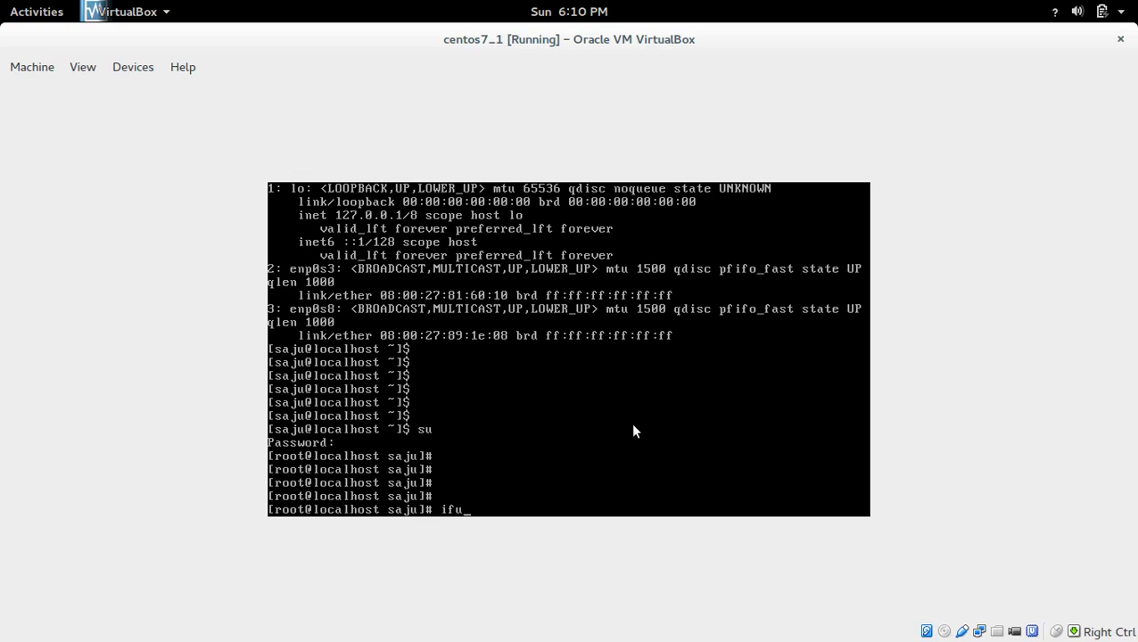
{"action": "type", "text": "p enp0s3"}
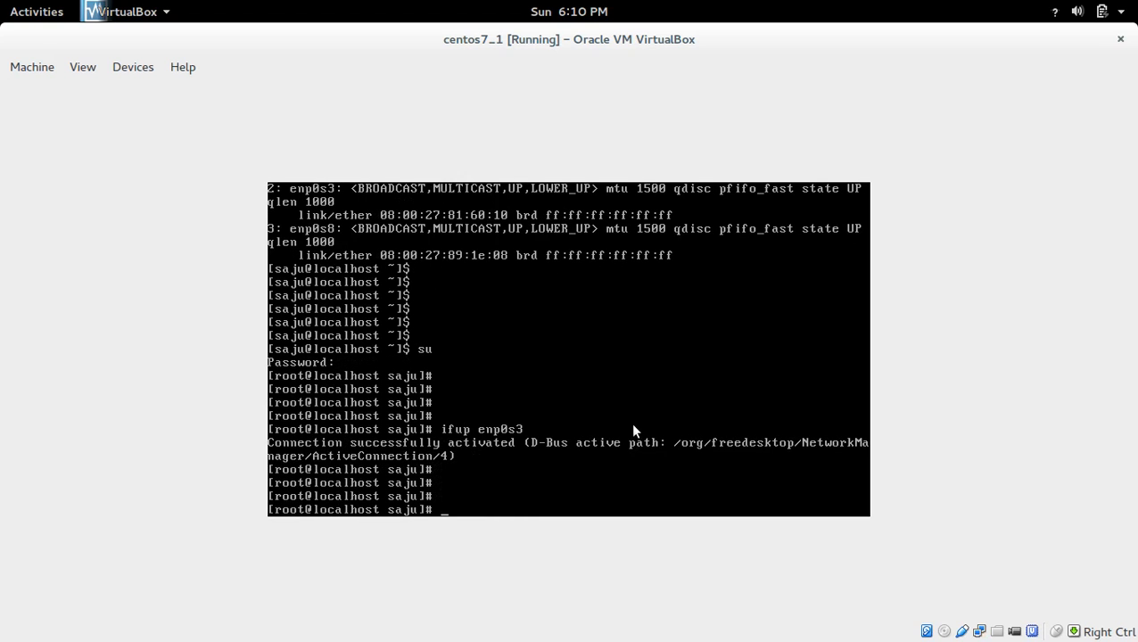
- Run ip addr show confirming enp0s3 now has 10.0.2.15/24
{"action": "type", "text": "ip"}
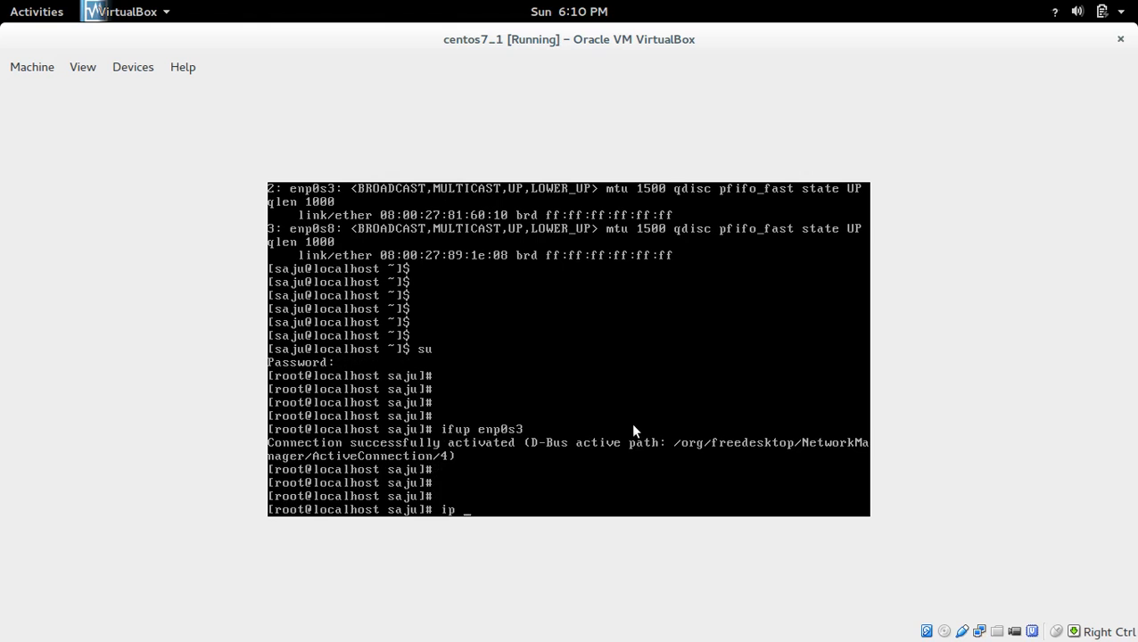
{"action": "type", "text": "addr show"}
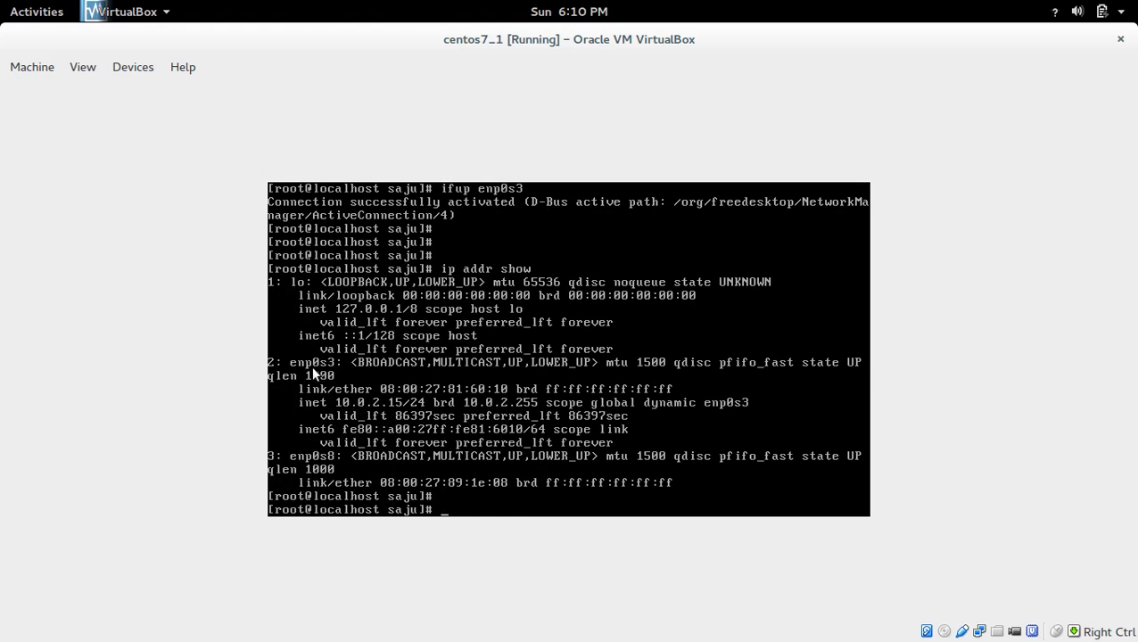
{"action": "mouse_move", "coordinate": [371, 411]}
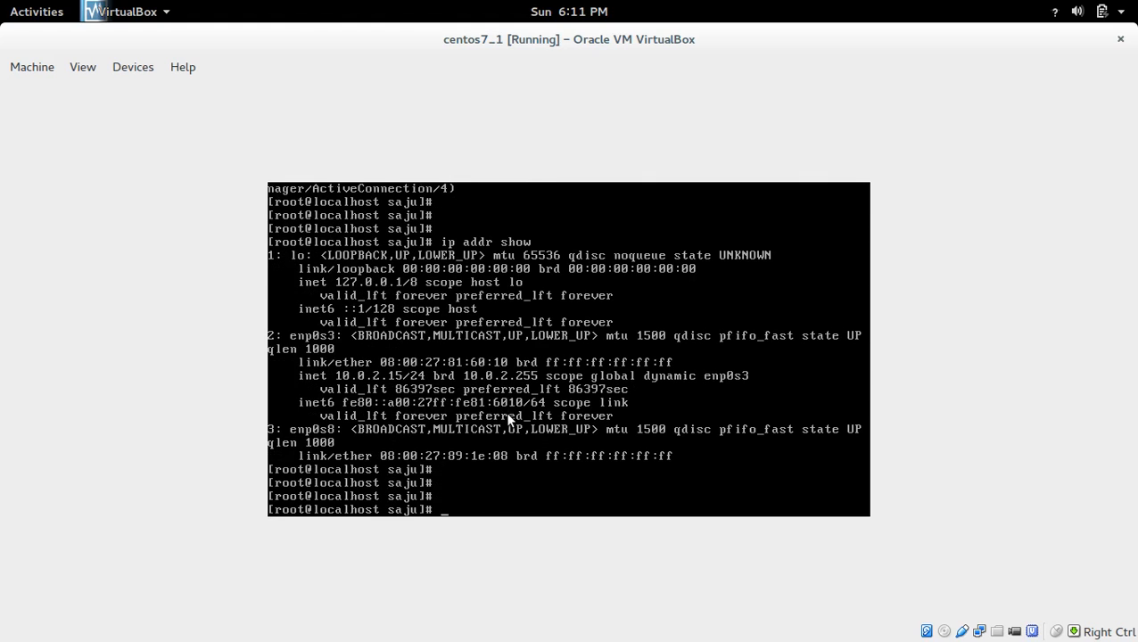
- Bring up enp0s8 with ifup and confirm it now has 192.168.56.5/24
{"action": "type", "text": "ifup enp0s8"}
{"action": "type", "text": "ip addr show"}
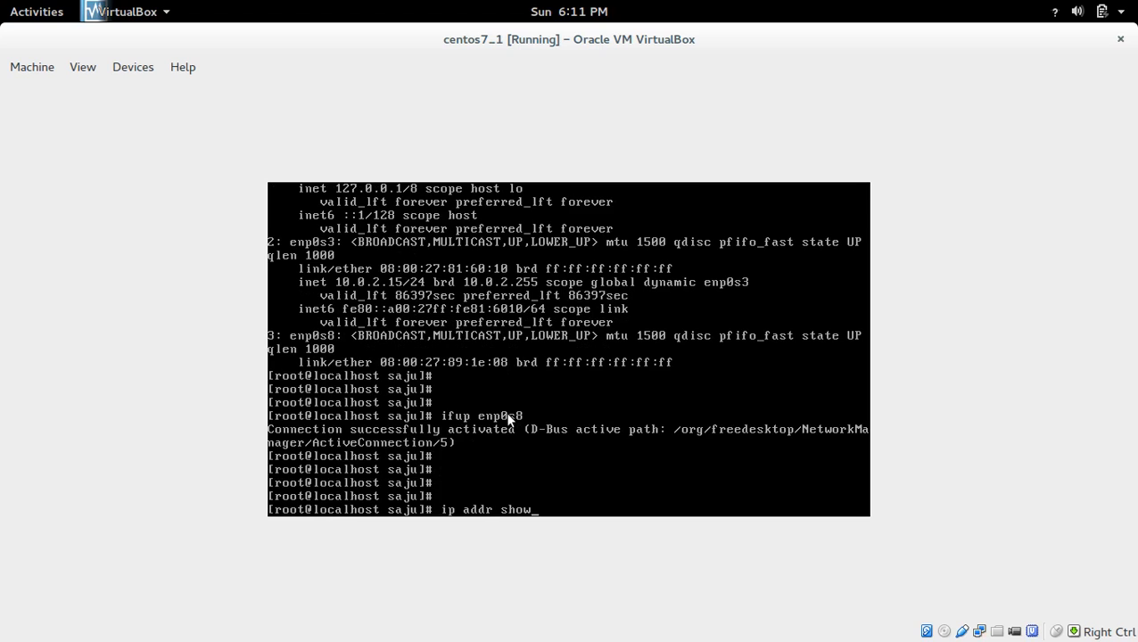
{"action": "key", "text": "Return"}
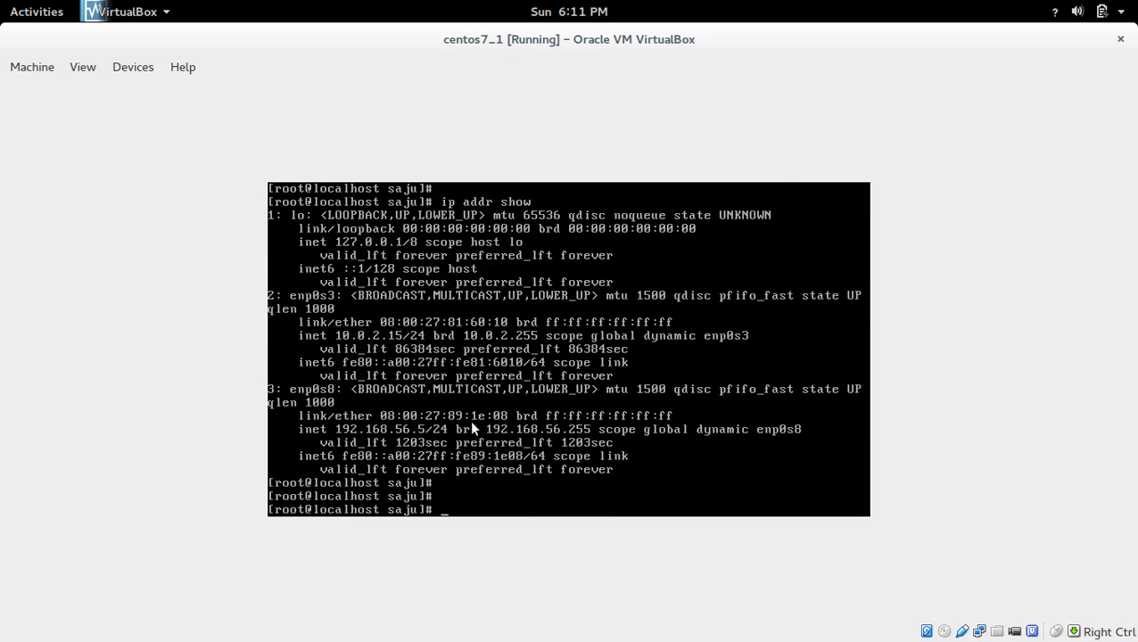
{"action": "mouse_move", "coordinate": [346, 439]}
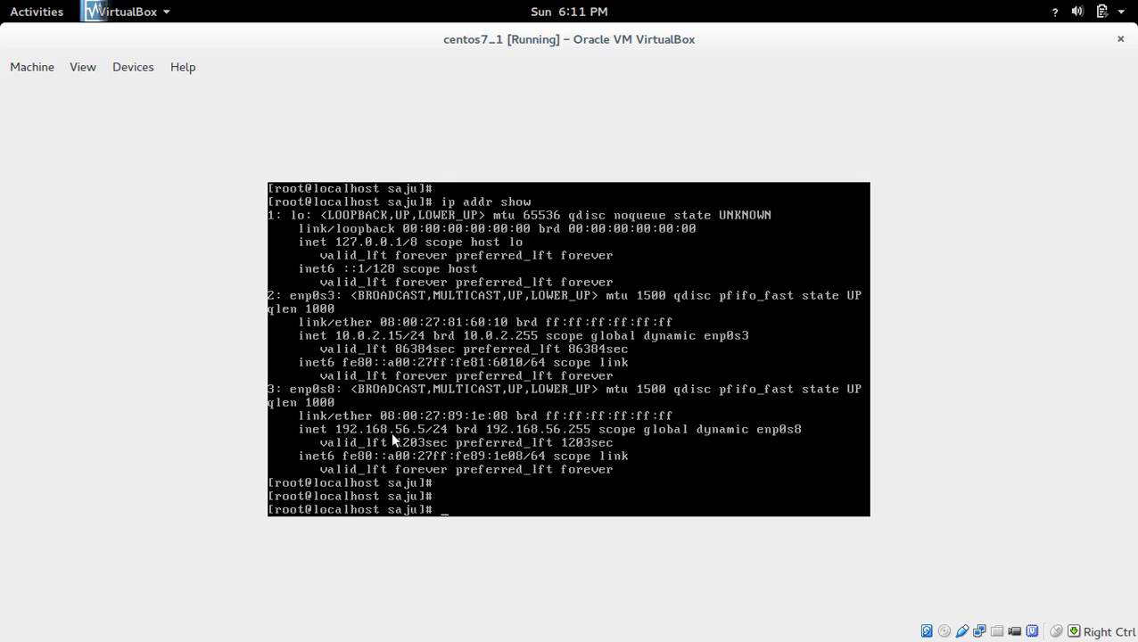
{"action": "mouse_move", "coordinate": [378, 301]}
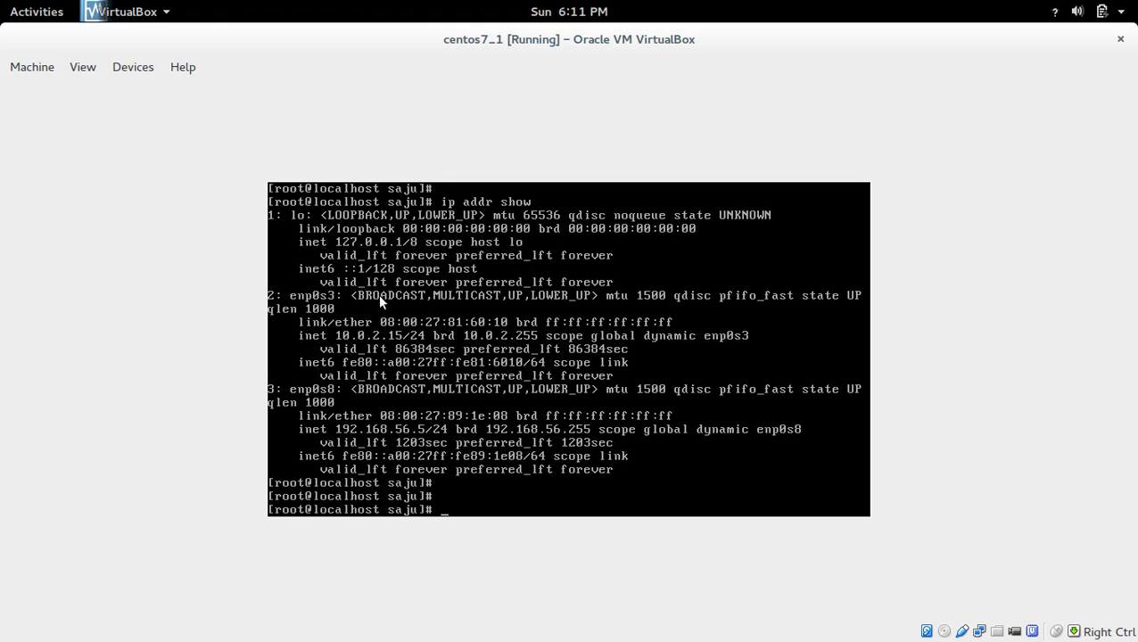
{"action": "mouse_move", "coordinate": [460, 431]}
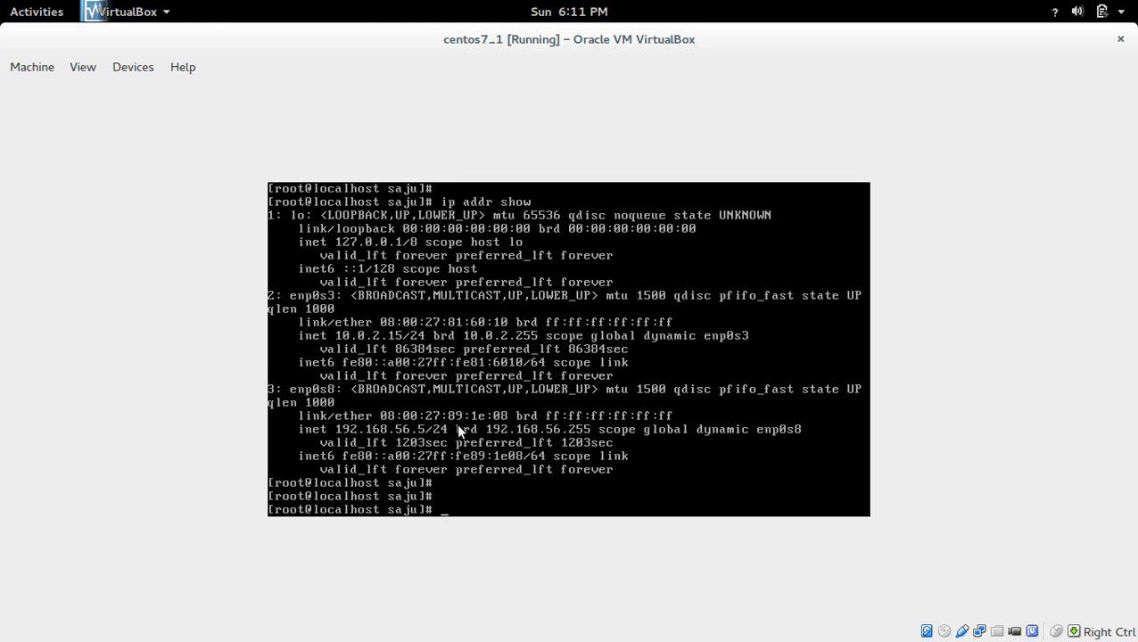
{"action": "type", "text": "p"}
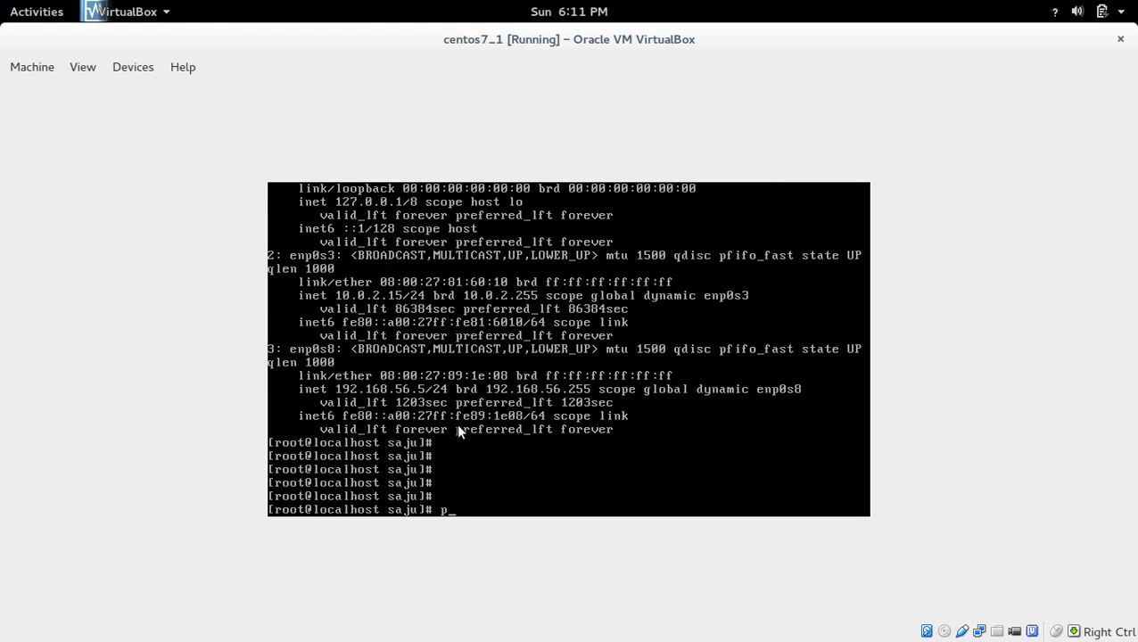
{"action": "type", "text": "ing www"}
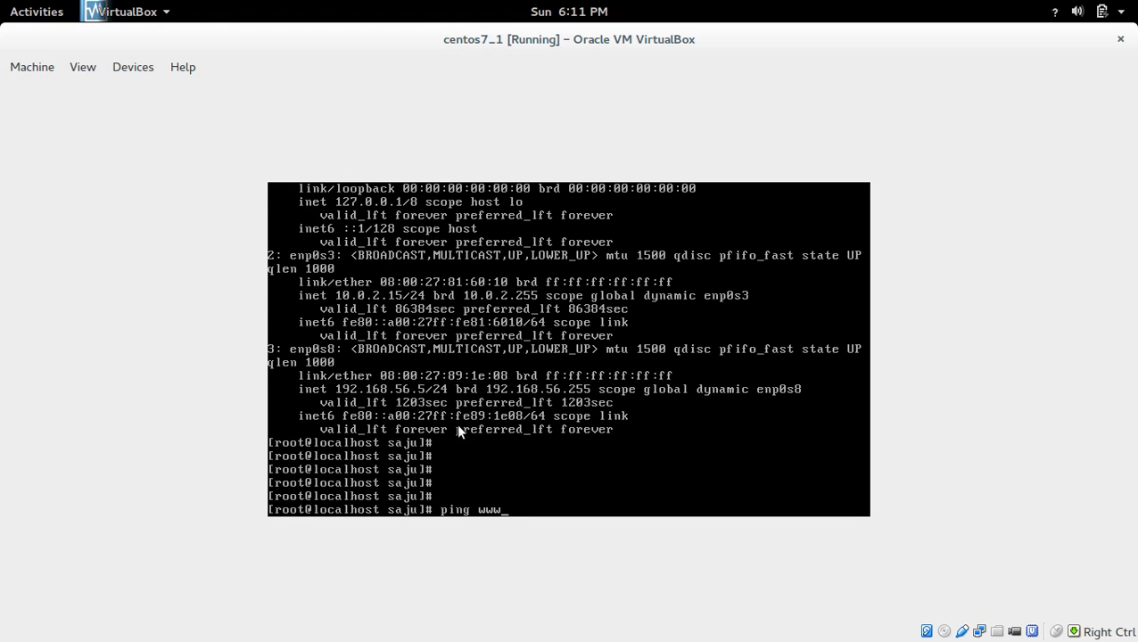
{"action": "type", "text": "google.c"}
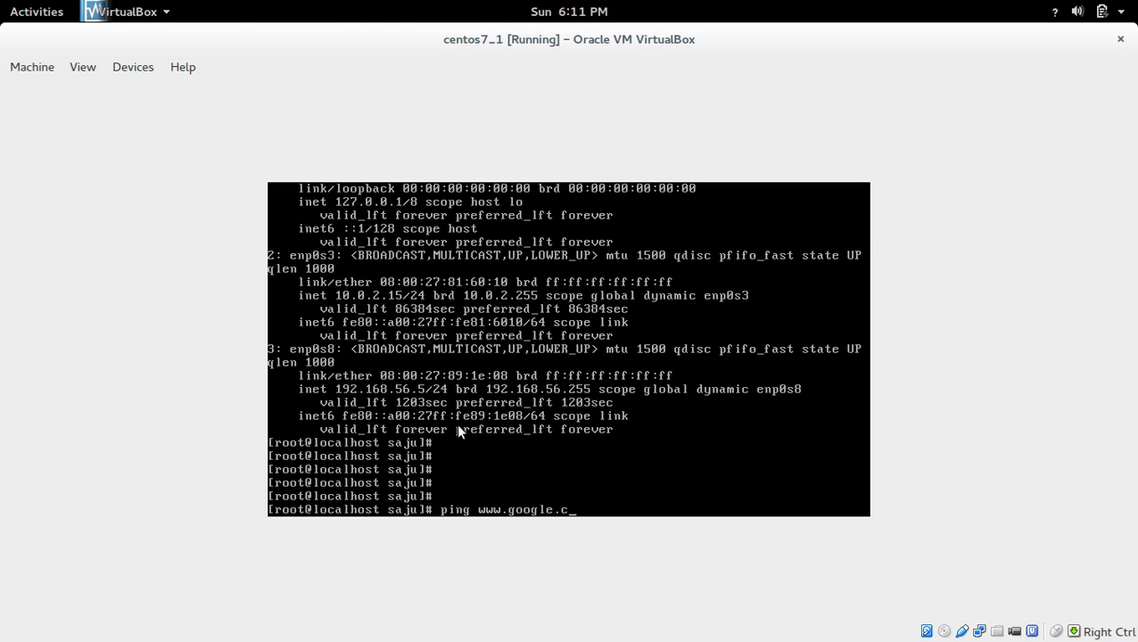
{"action": "key", "text": "Return"}
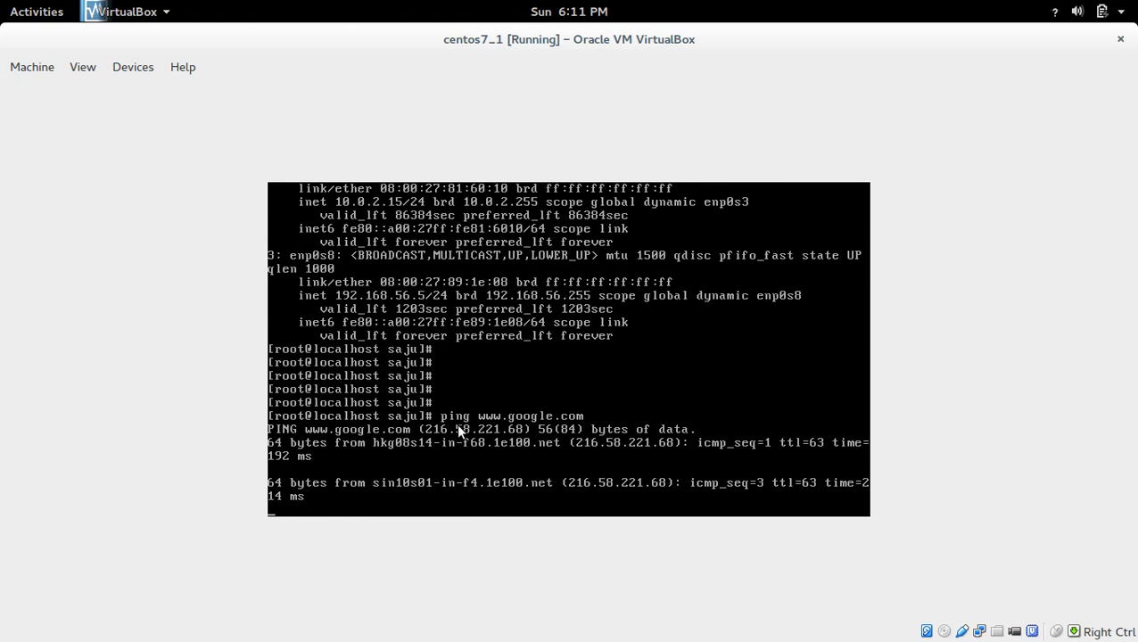
{"action": "key", "text": "ctrl+c"}
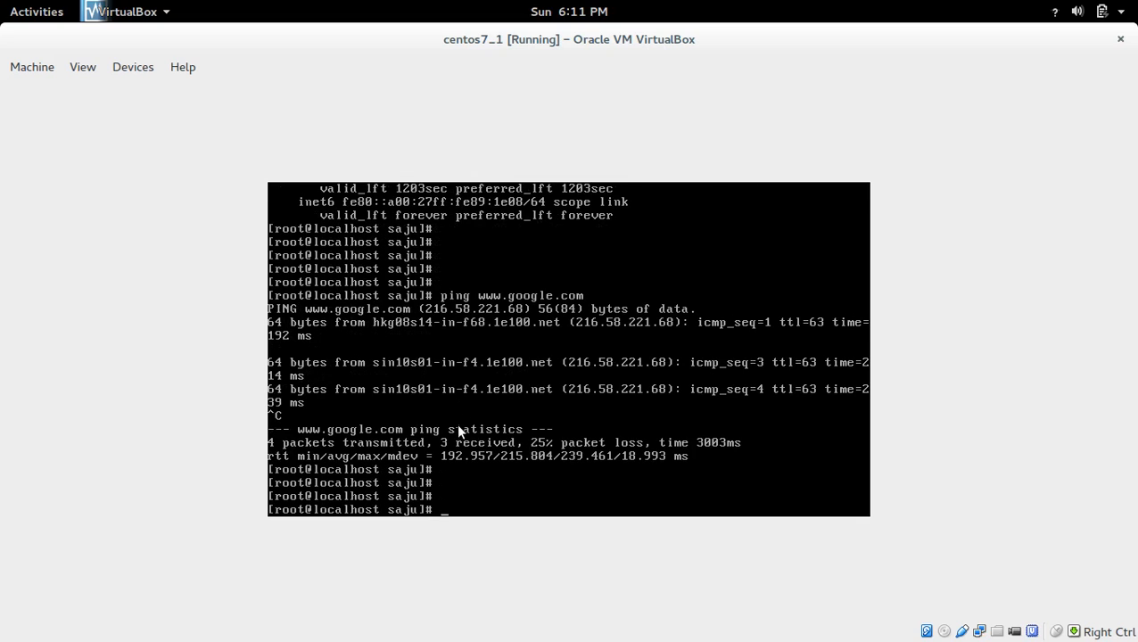
{"action": "type", "text": "ping 8."}
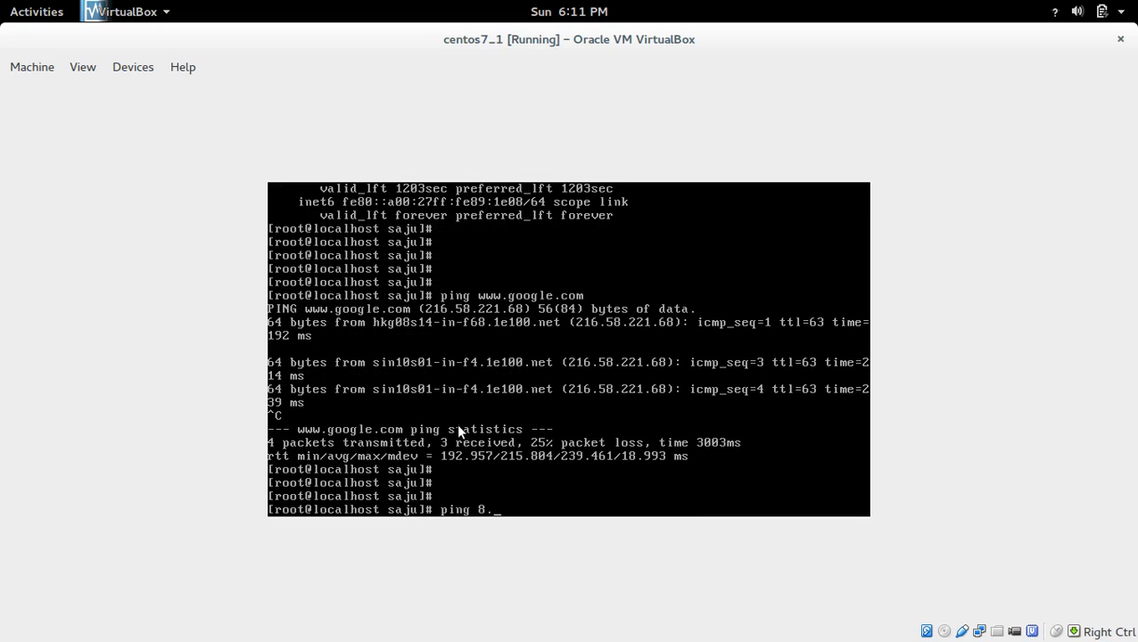
{"action": "type", "text": "8.8.8"}
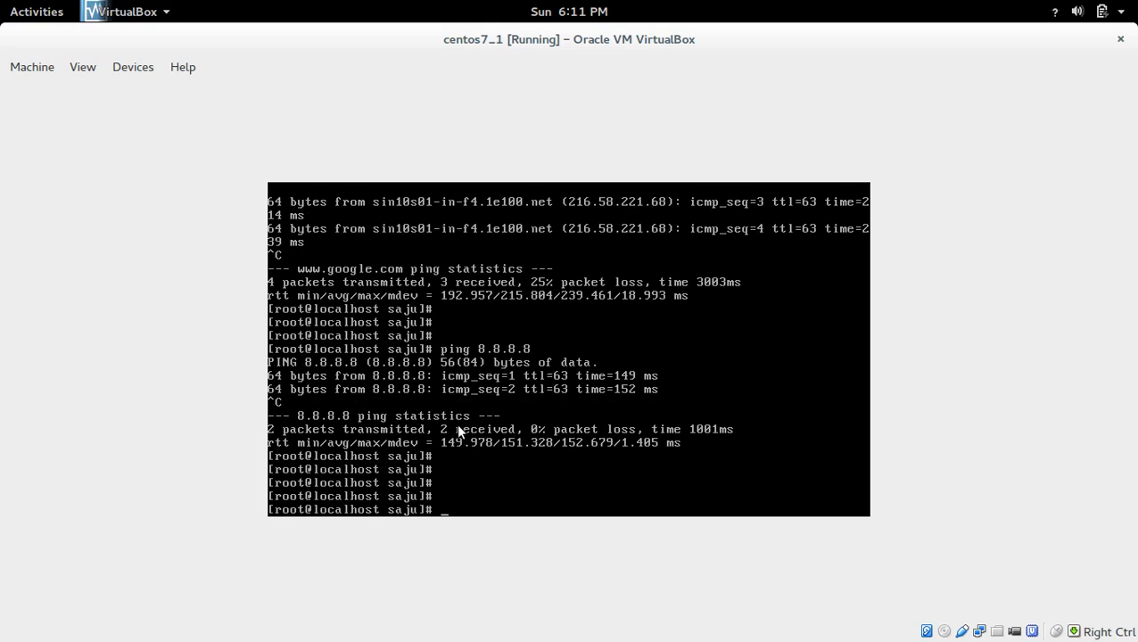
- Start a vim command for /etc/sysconfig/network-scripts/ and Tab-complete to list its ifcfg files
{"action": "type", "text": "sudo"}
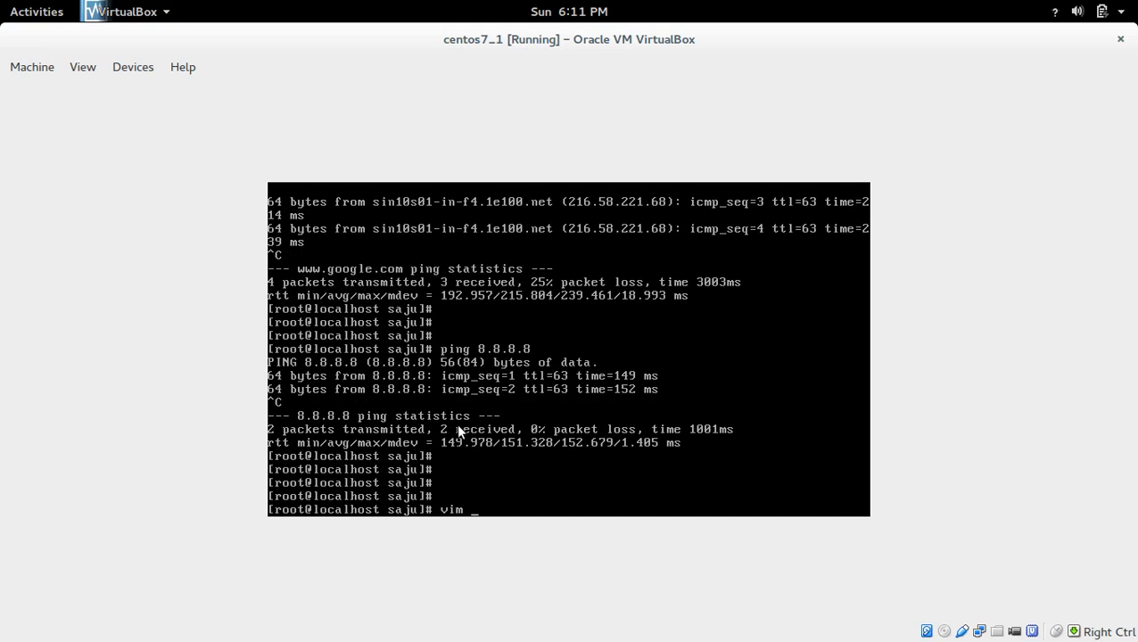
{"action": "type", "text": "/etc/su"}
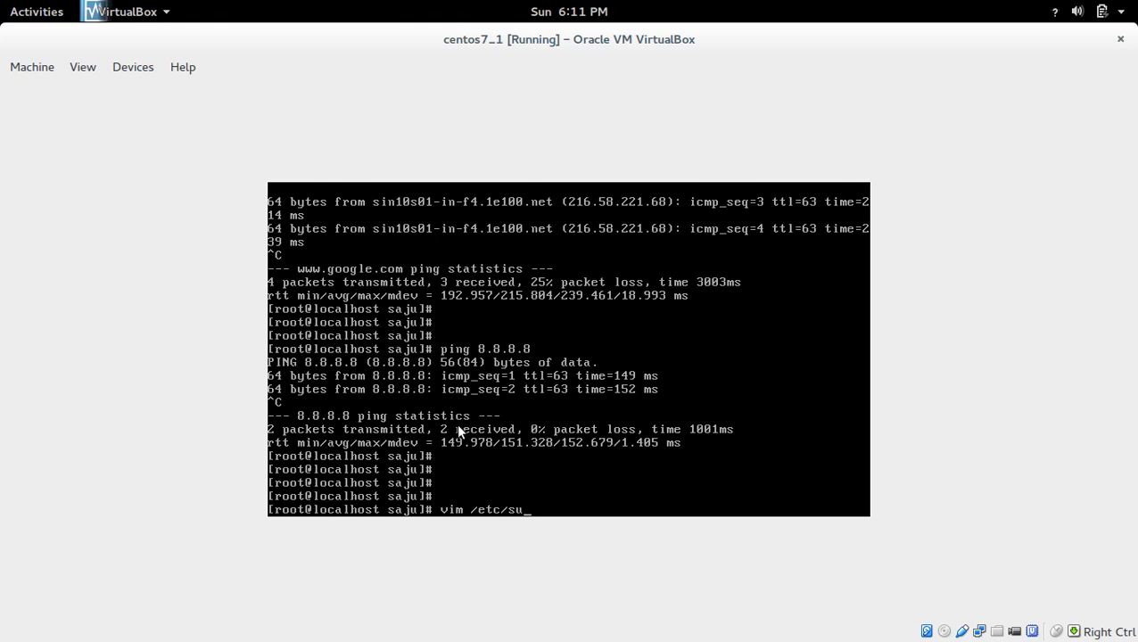
{"action": "type", "text": "ysc"}
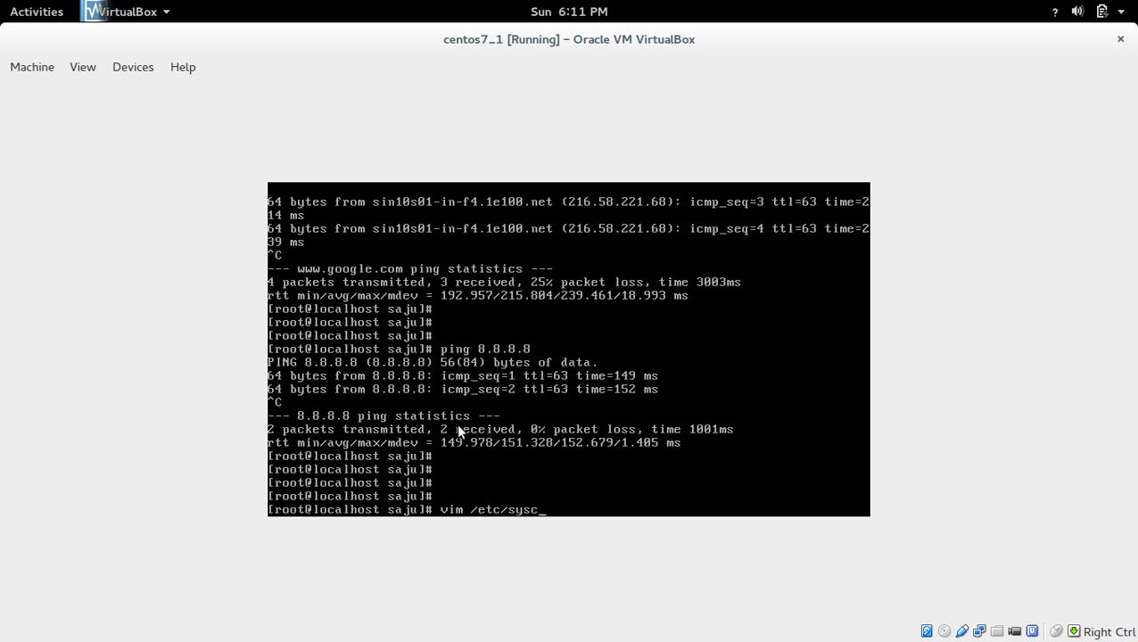
{"action": "type", "text": "onfig/ne"}
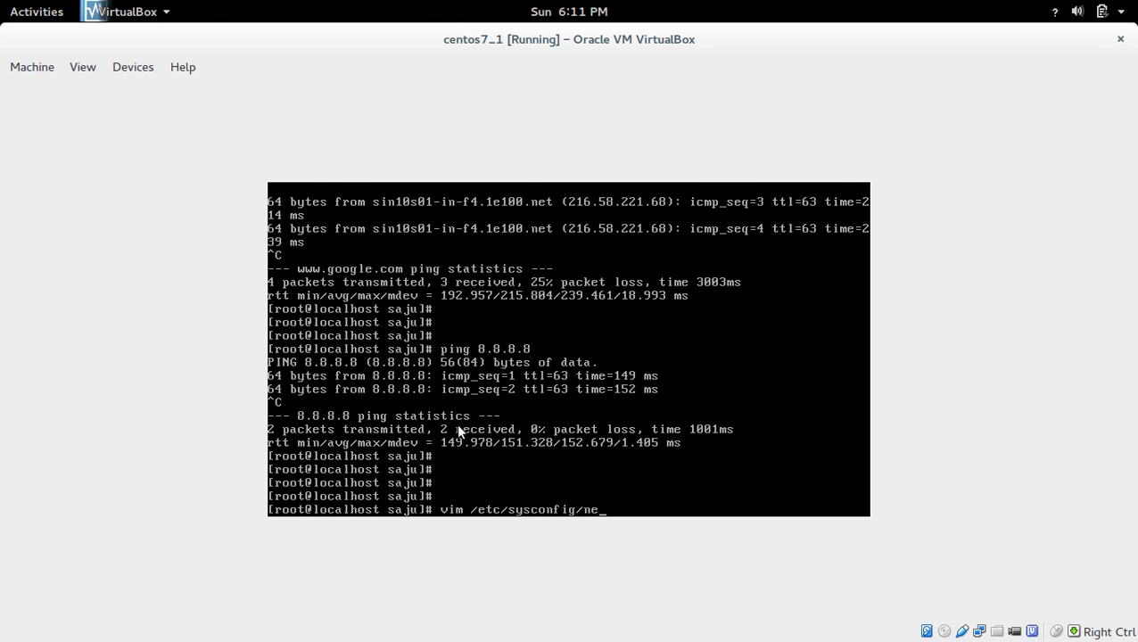
{"action": "type", "text": "twork"}
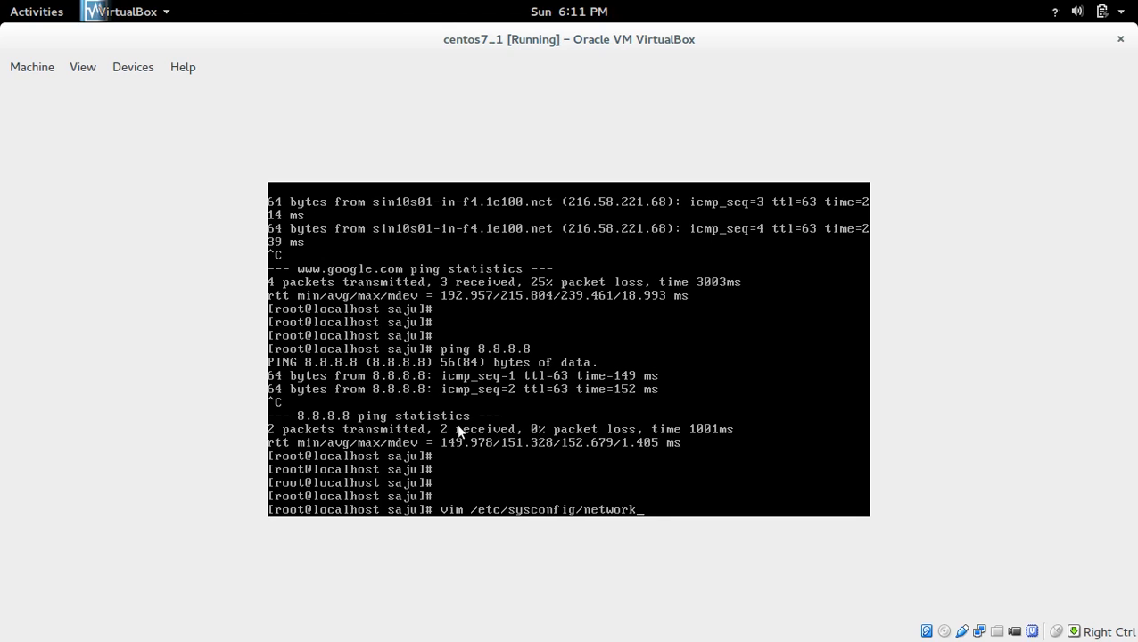
{"action": "type", "text": "-scripts/"}
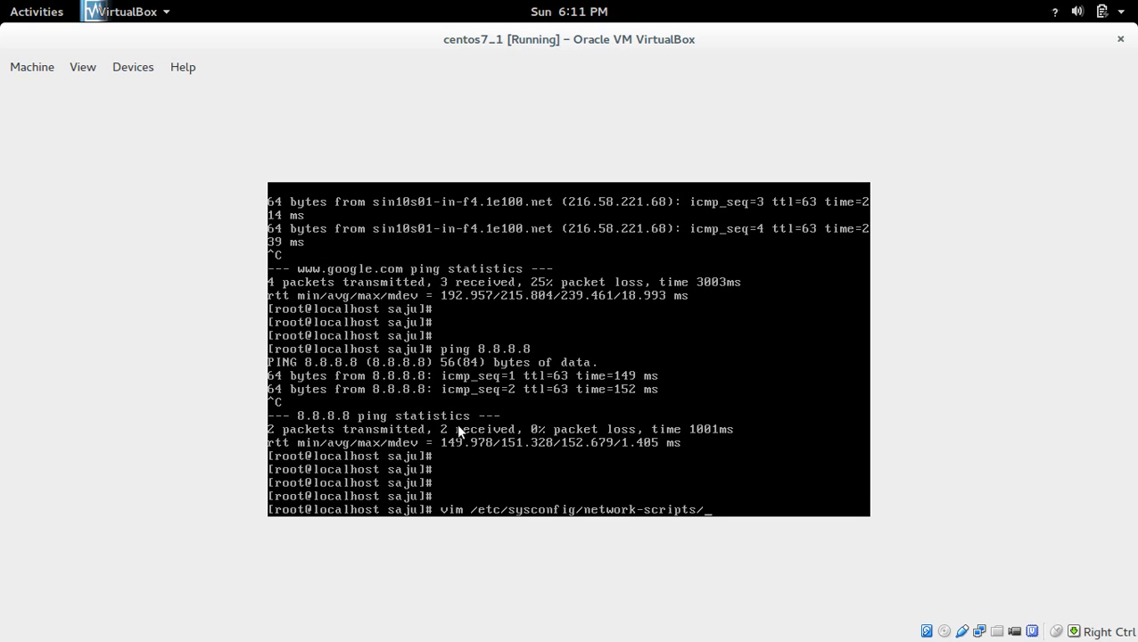
{"action": "key", "text": "Tab"}
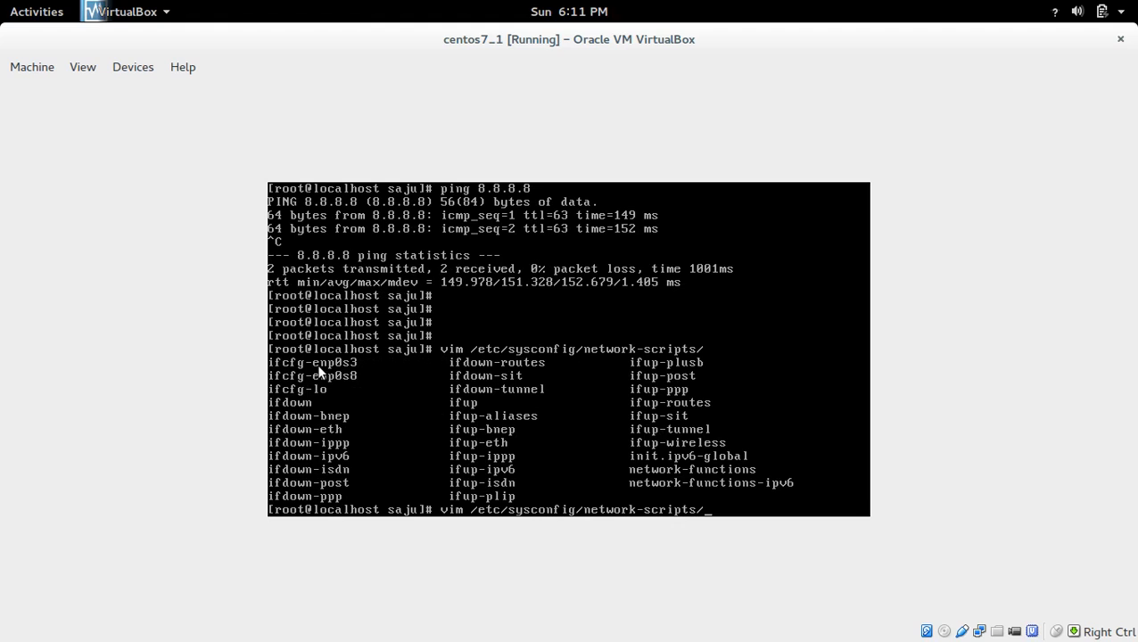
{"action": "mouse_move", "coordinate": [294, 366]}
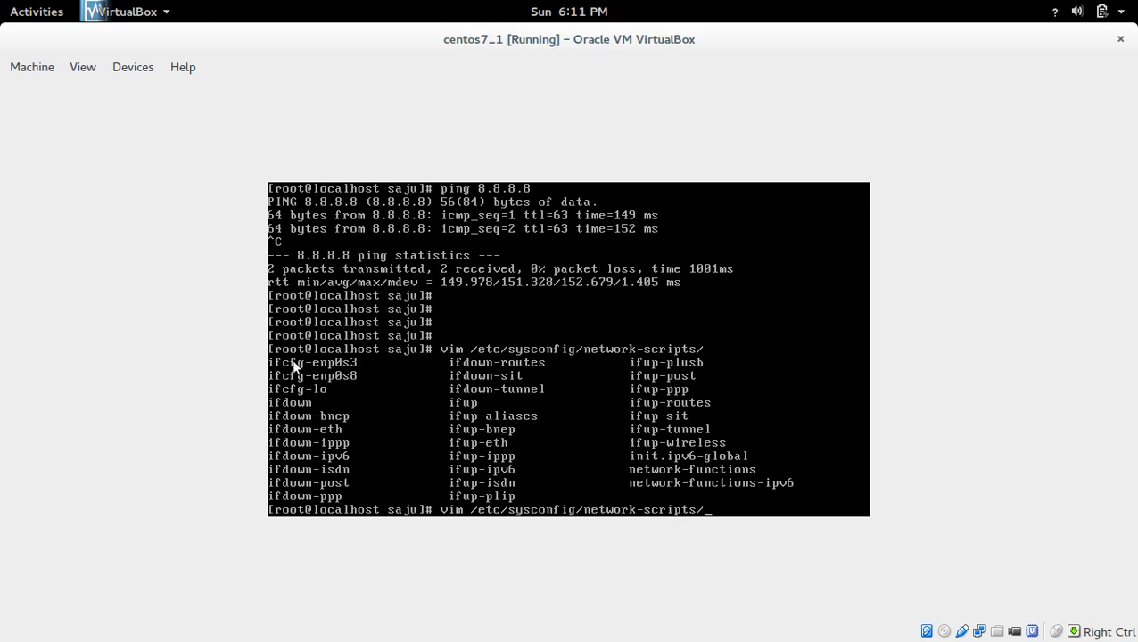
{"action": "mouse_move", "coordinate": [330, 387]}
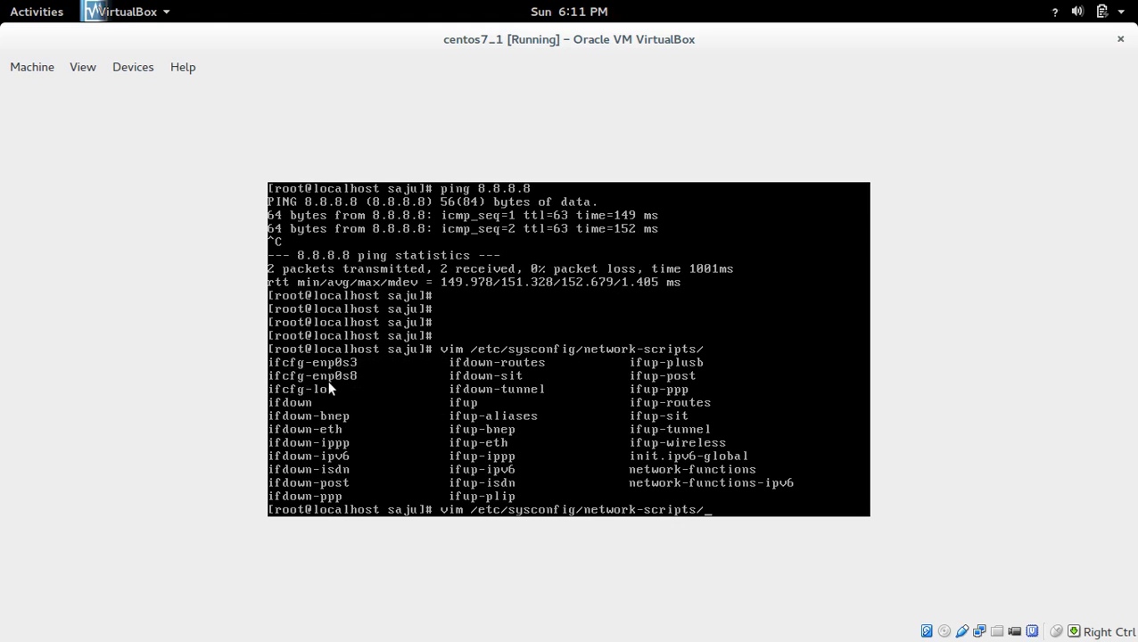
{"action": "mouse_move", "coordinate": [314, 375]}
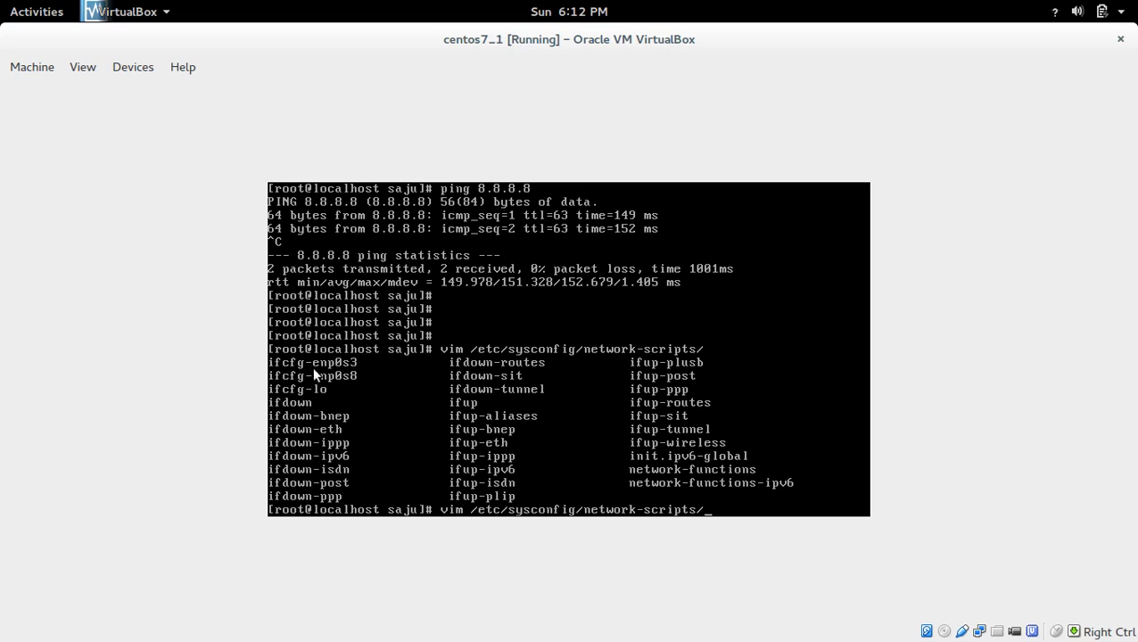
{"action": "mouse_move", "coordinate": [551, 378]}
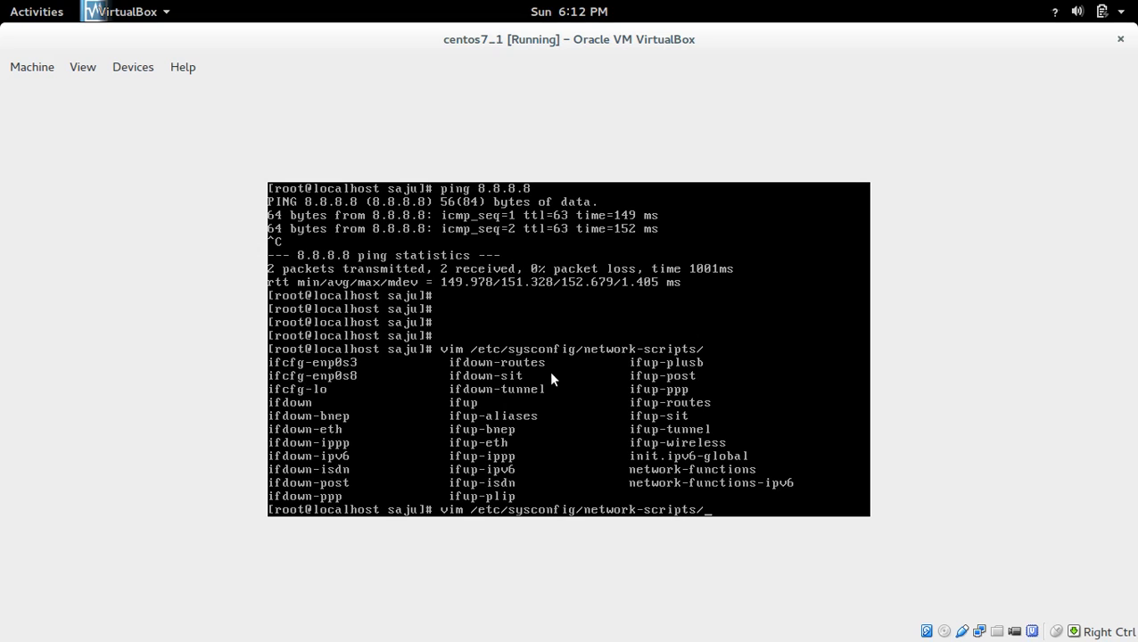
{"action": "type", "text": "ifcfg-s"}
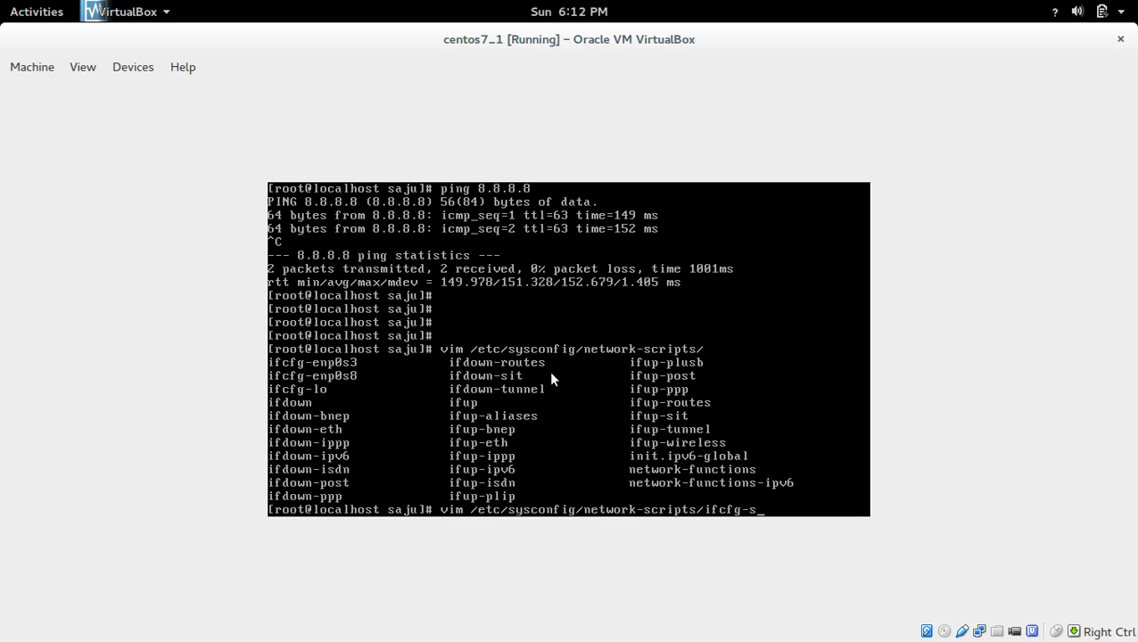
- Open ifcfg-enp0s3 in vim showing ONBOOT=no, then quit with :q! without saving
{"action": "type", "text": "enp0s3"}
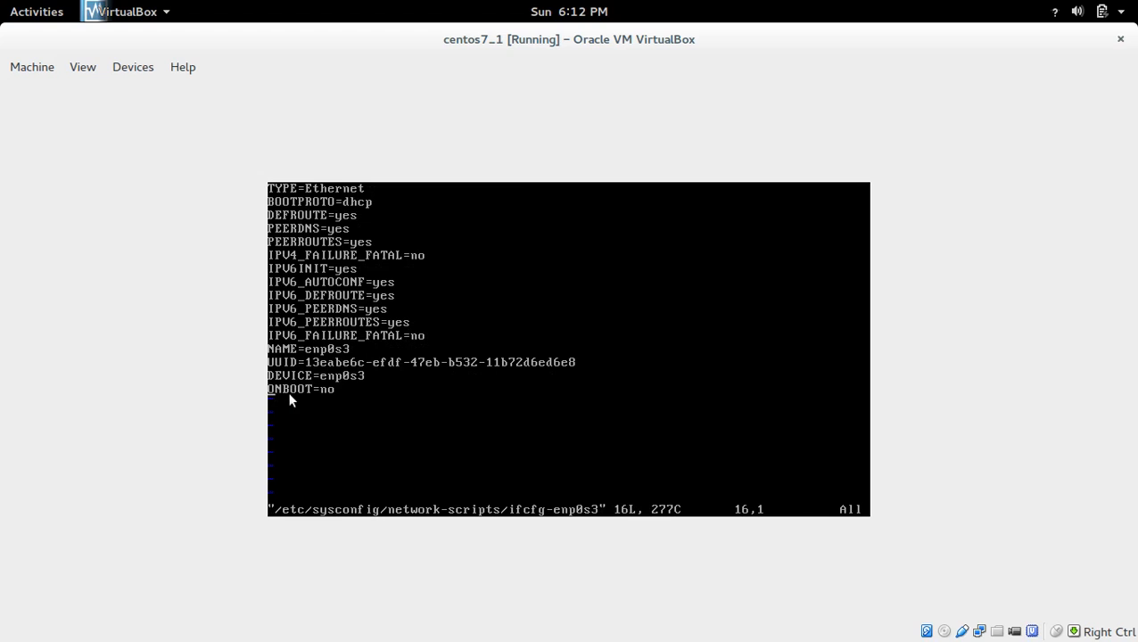
{"action": "mouse_move", "coordinate": [312, 399]}
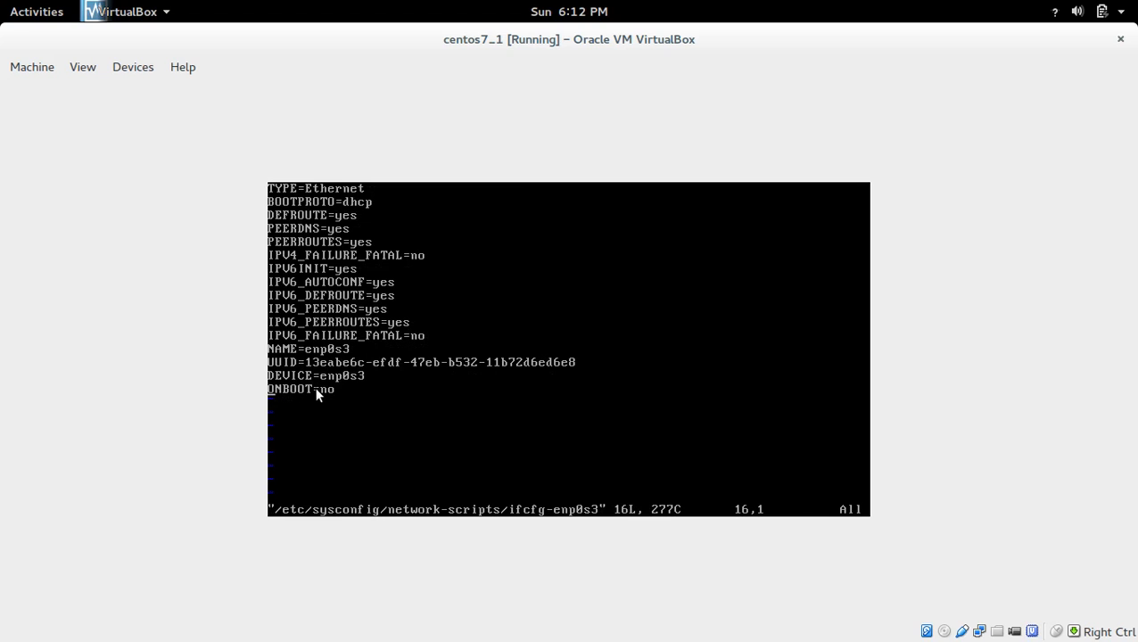
{"action": "mouse_move", "coordinate": [342, 396]}
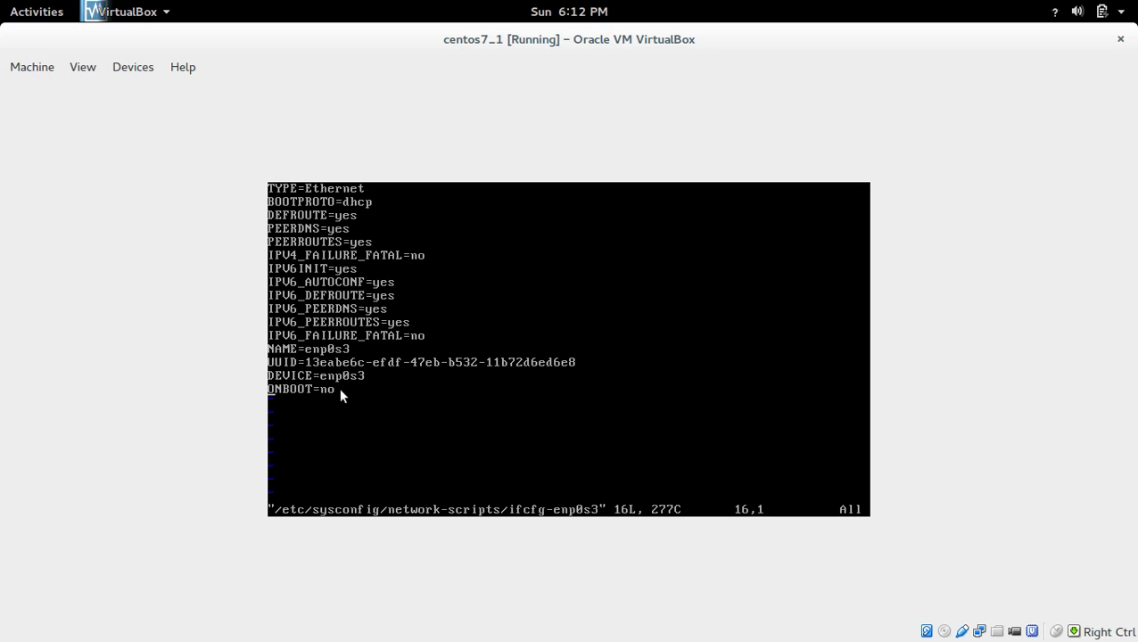
{"action": "type", "text": ":q!"}
{"action": "type", "text": "vim /etc/sysconfig/network-scripts/ifcfg-enp0s"}
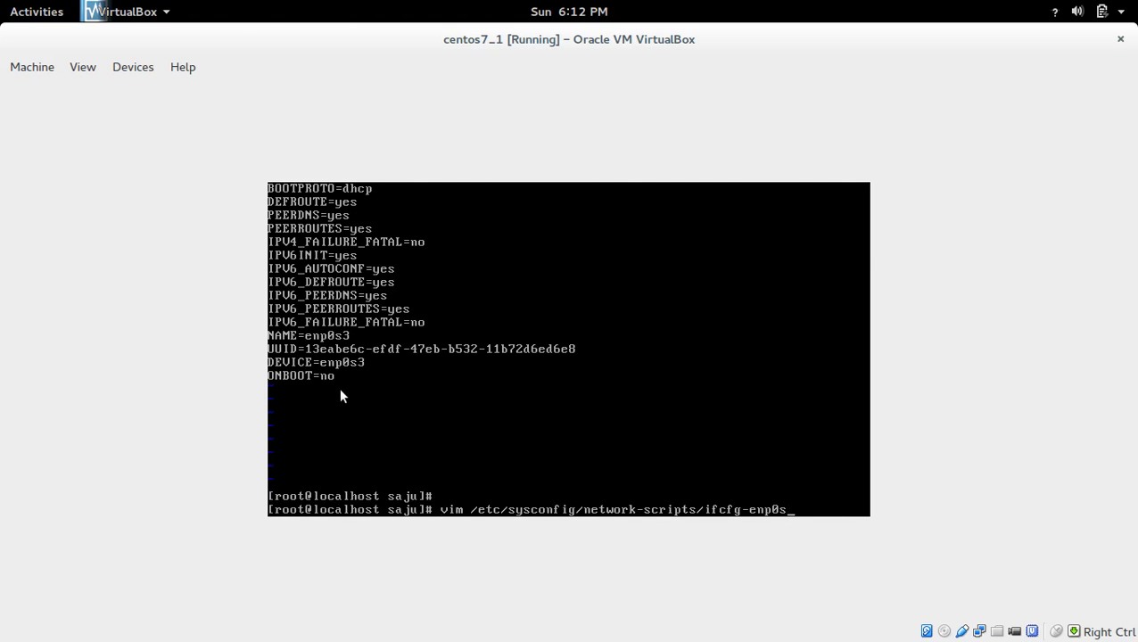
- Open ifcfg-enp0s8 in vim showing ONBOOT=no, then quit with :q! without saving
{"action": "type", "text": "8"}
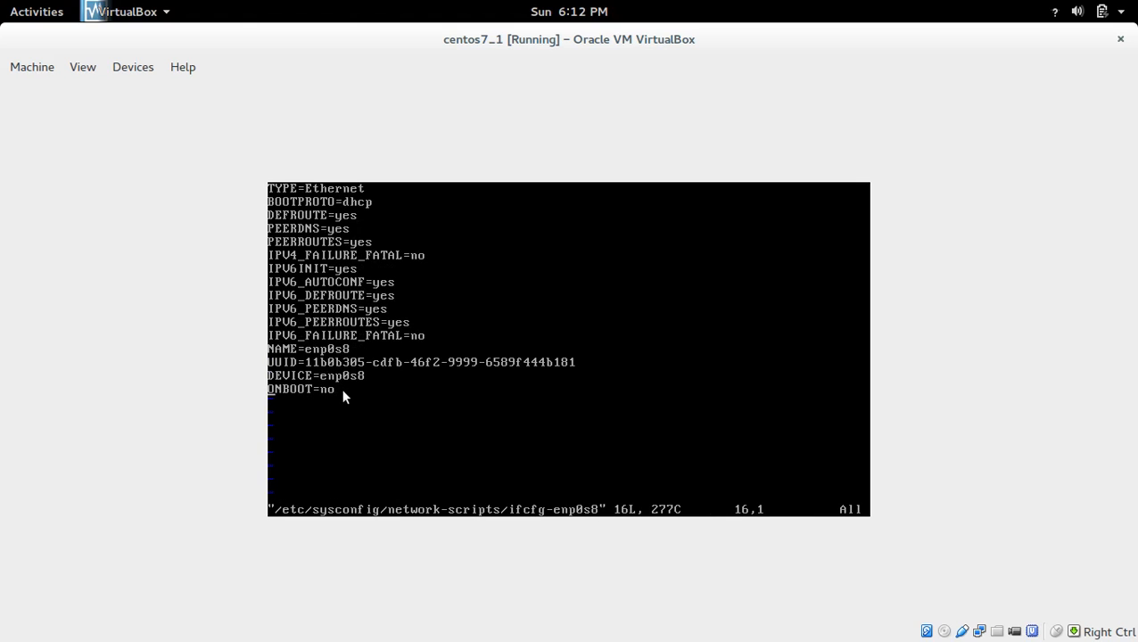
{"action": "type", "text": ":q!"}
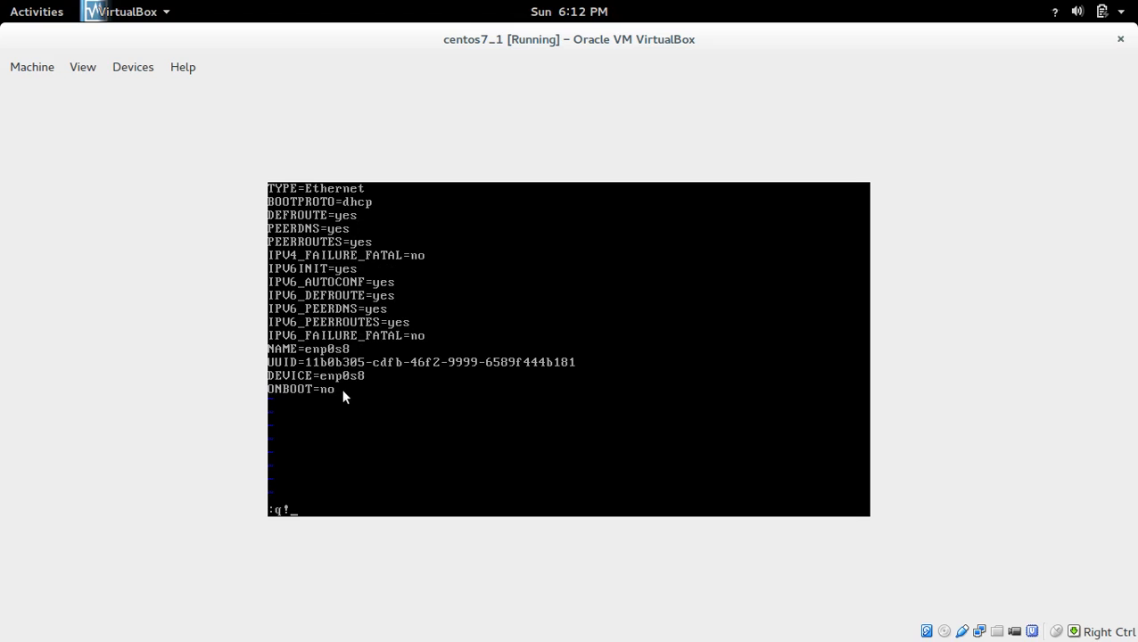